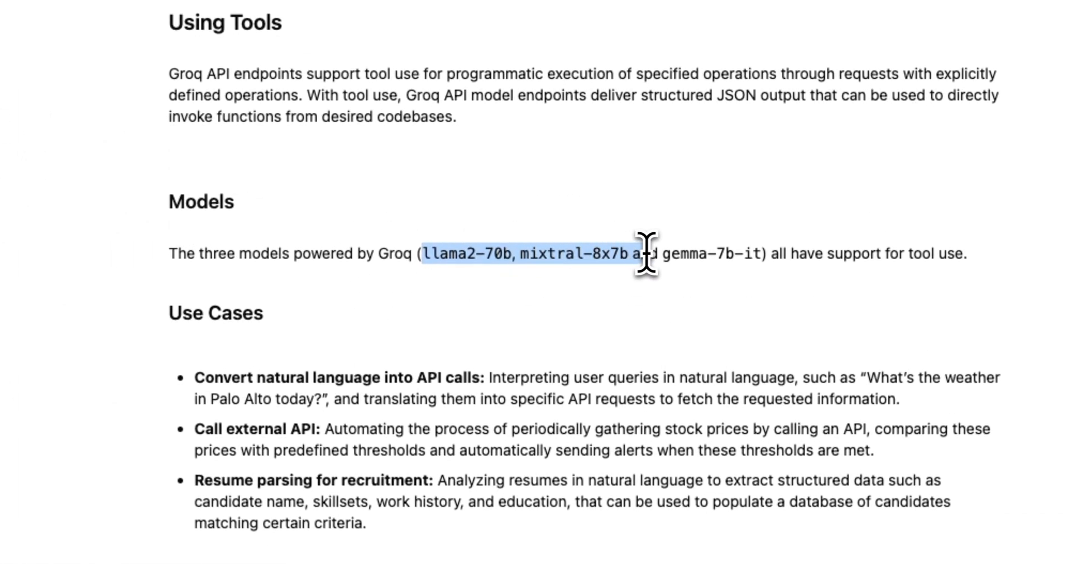
# - Highlight the tool-use-capable model names in the GroqCloud docs and move down to the Sequence of Steps
pyautogui.moveTo(643, 254); pyautogui.dragTo(748, 253)
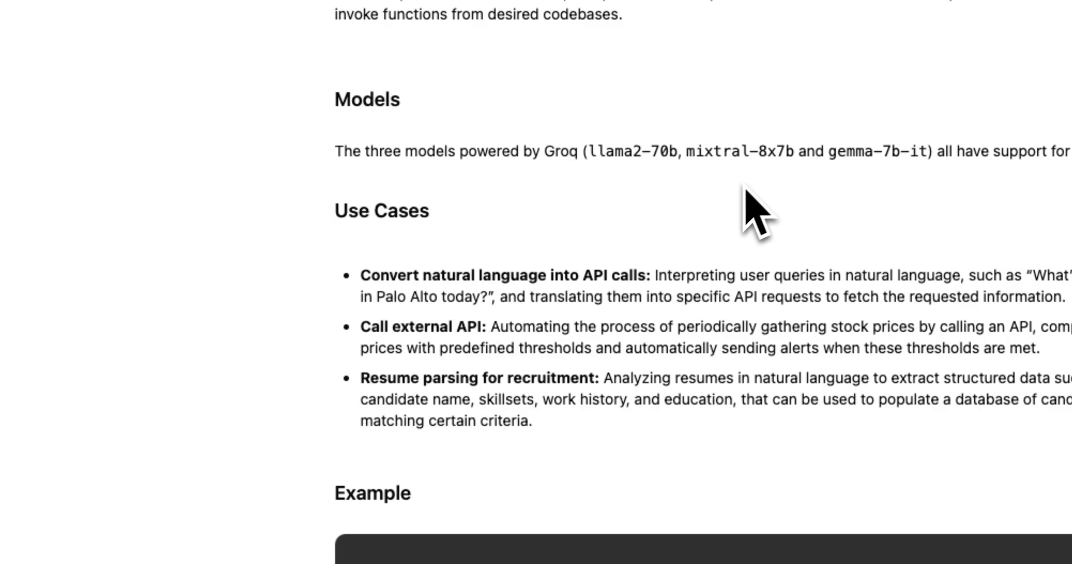
pyautogui.doubleClick(382, 275)
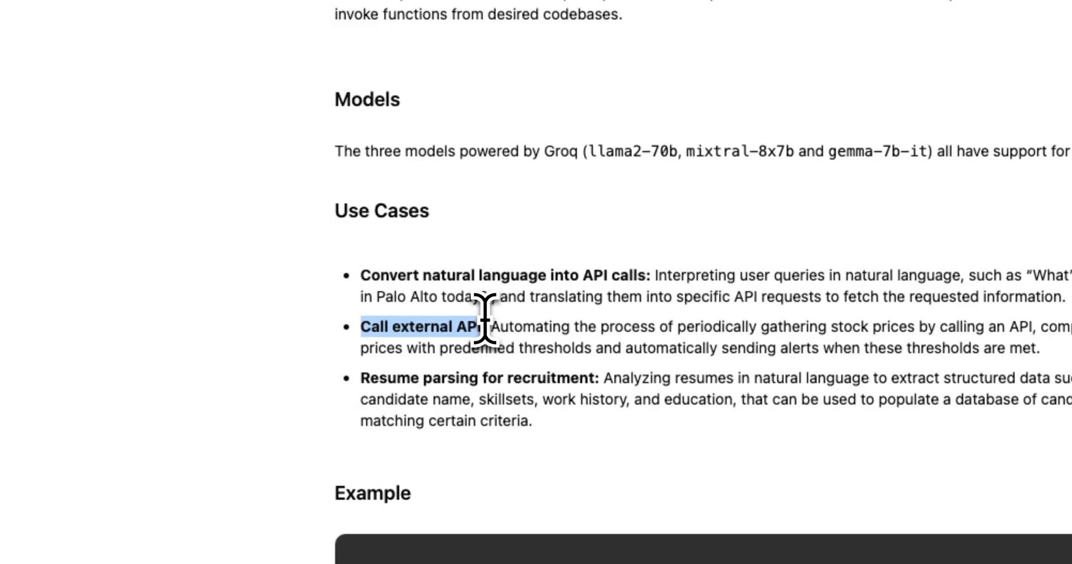
pyautogui.moveTo(368, 392)
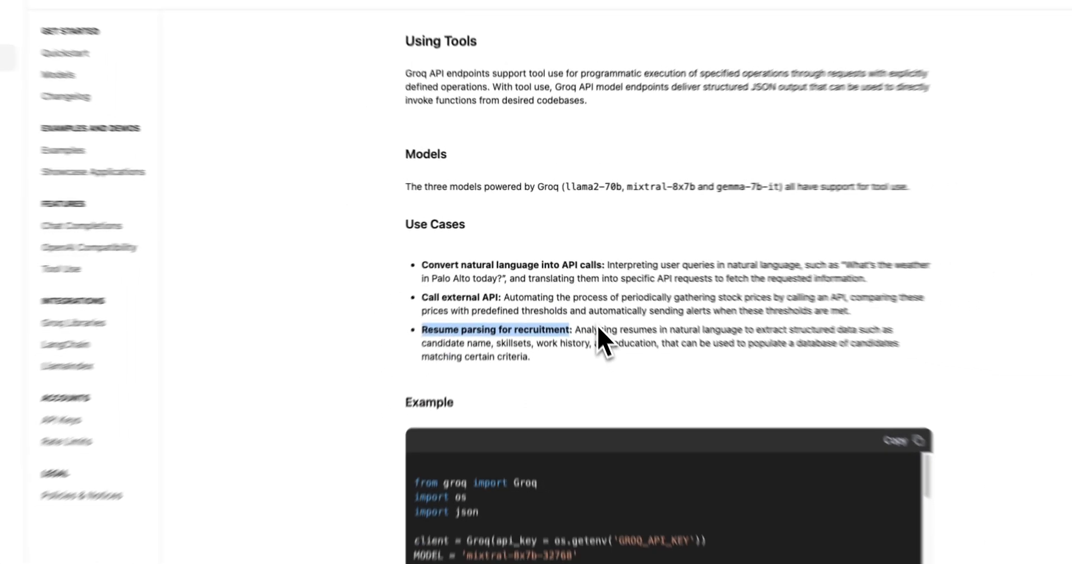
pyautogui.scroll(-3)
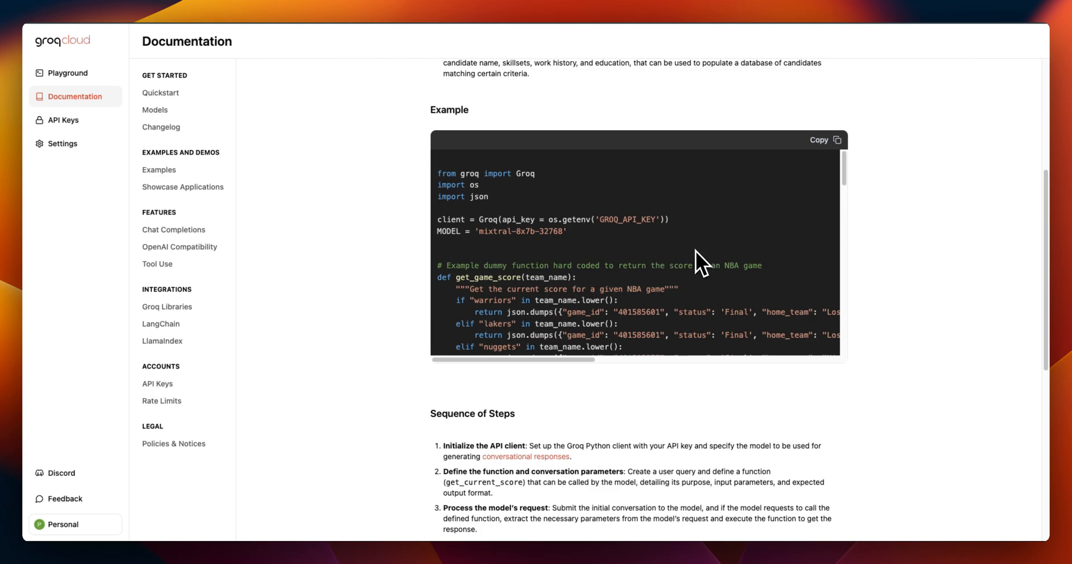
pyautogui.scroll(-3)
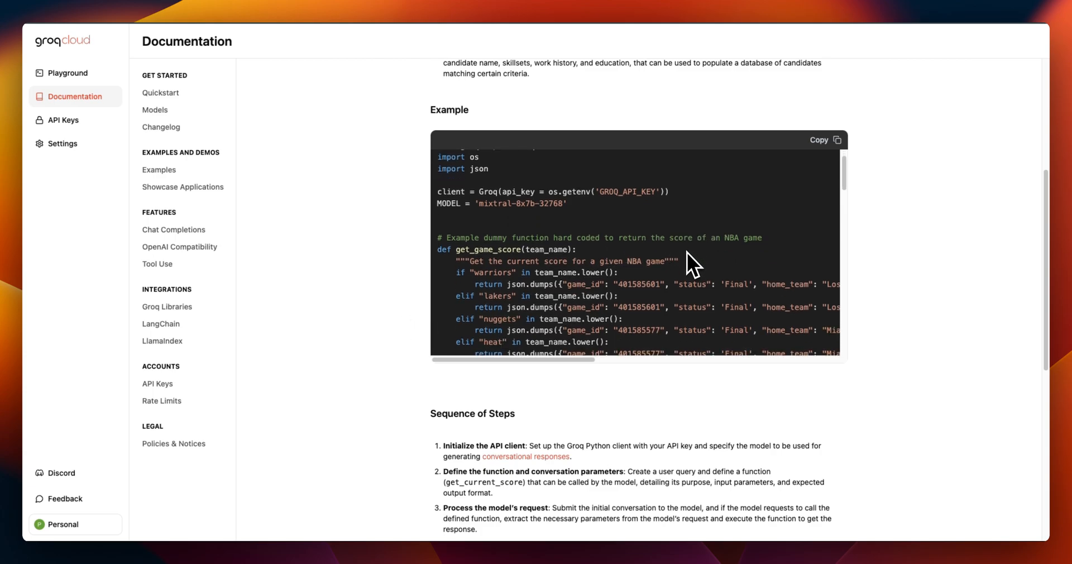
pyautogui.scroll(-3)
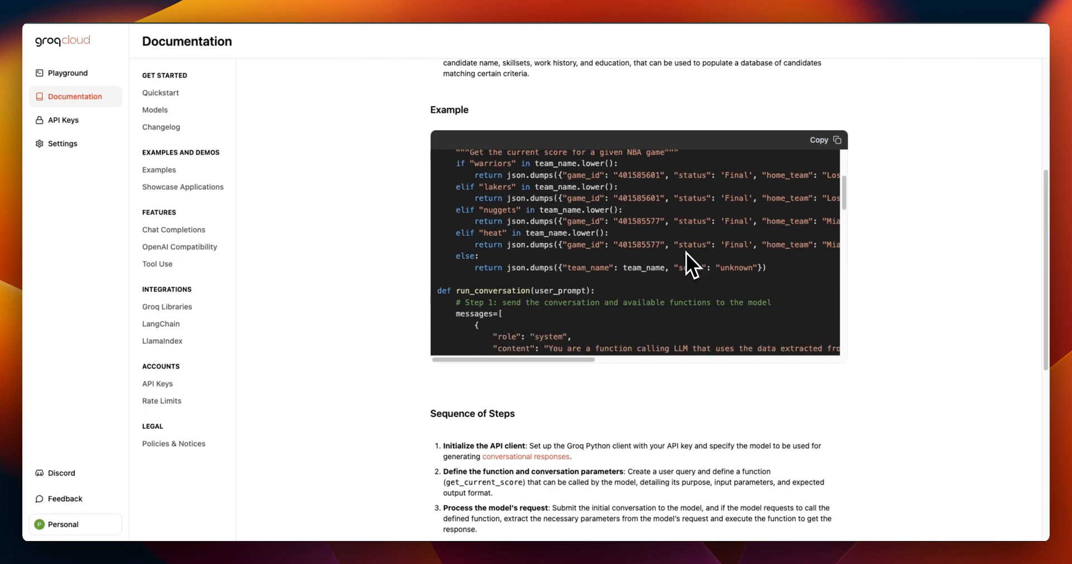
pyautogui.scroll(-3)
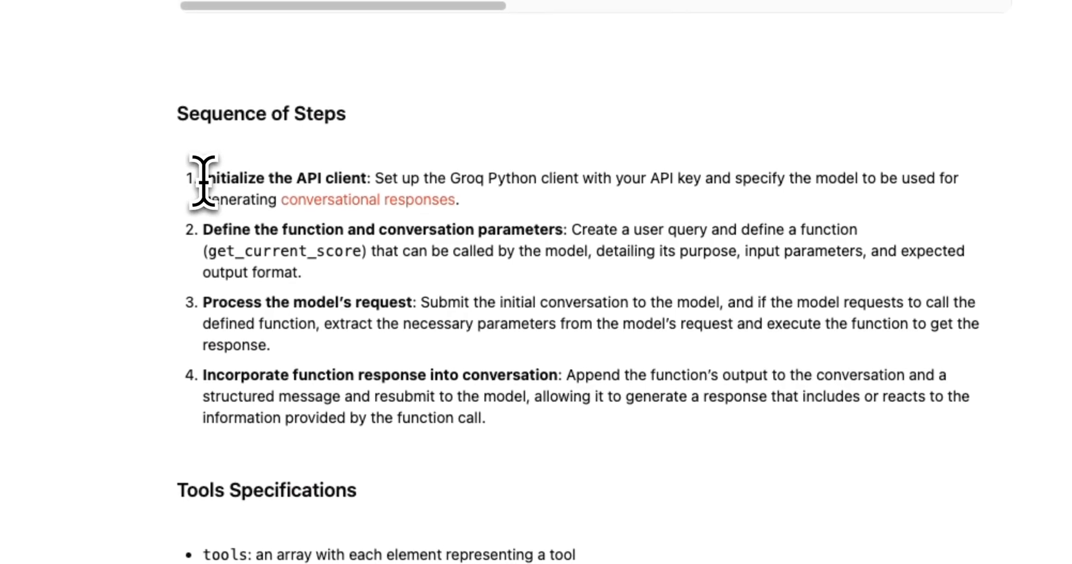
# - Highlight each Sequence of Steps title: initialize client, define function, process request, incorporate response
pyautogui.moveTo(203, 178); pyautogui.dragTo(366, 179)
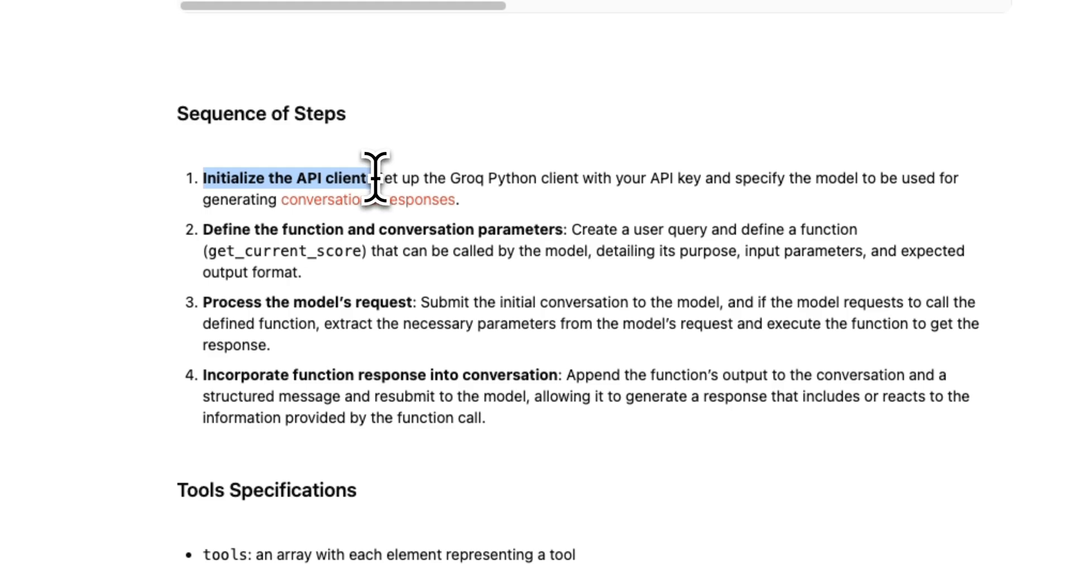
pyautogui.moveTo(216, 235)
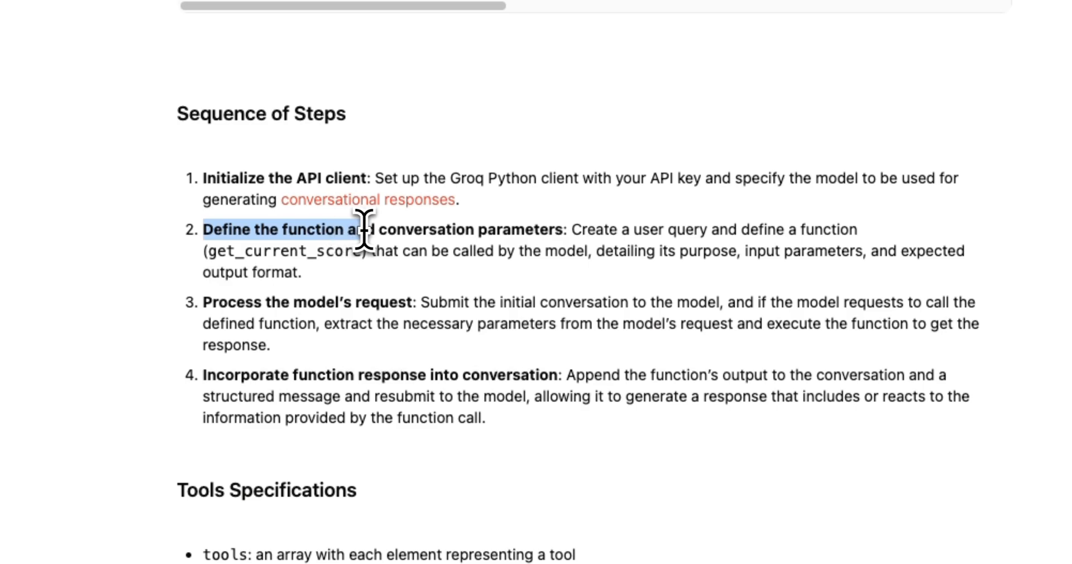
pyautogui.moveTo(370, 229); pyautogui.dragTo(558, 229)
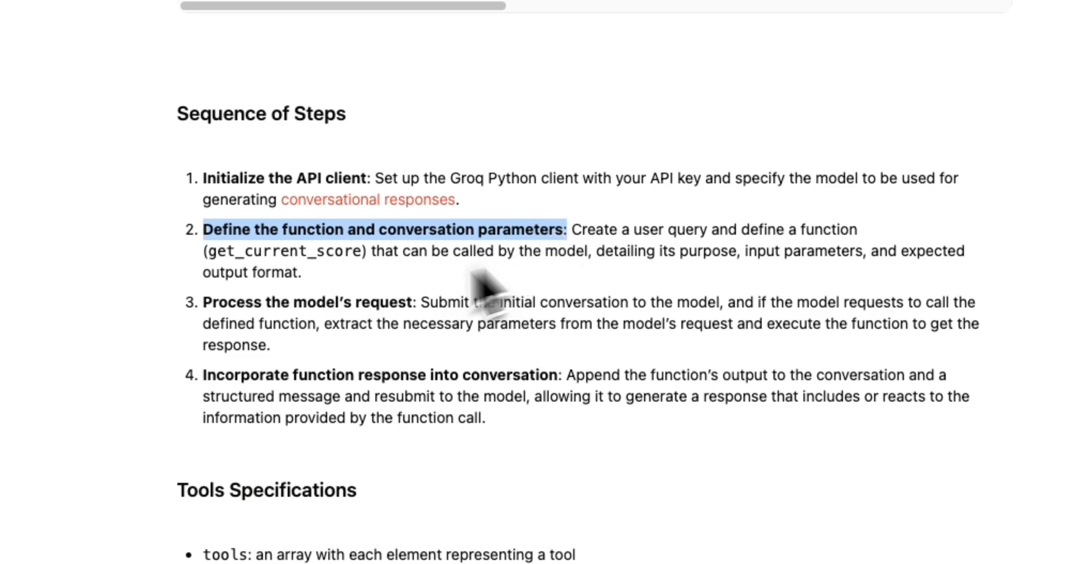
pyautogui.doubleClick(302, 302)
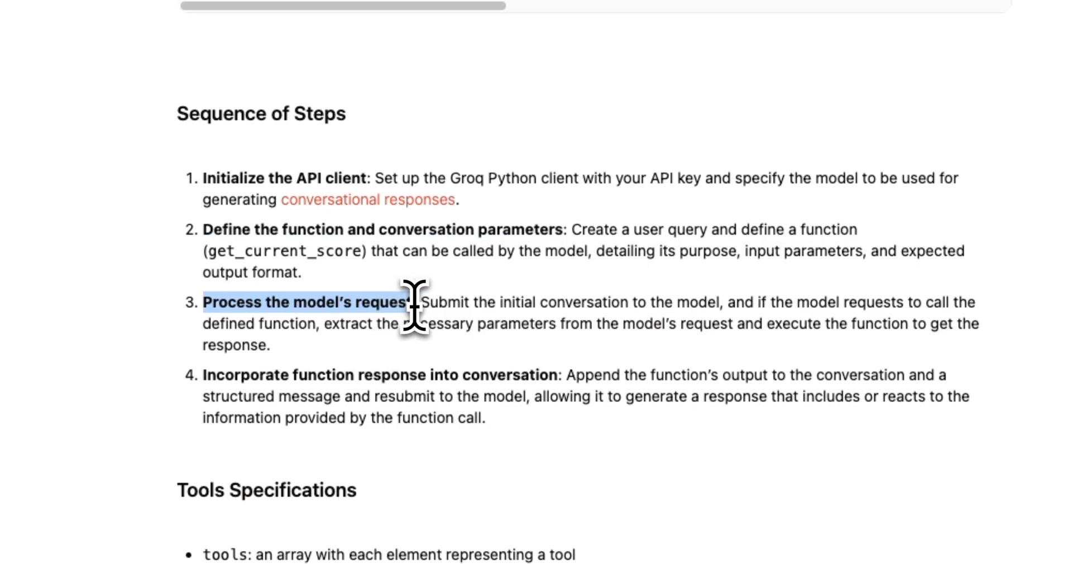
pyautogui.moveTo(244, 415)
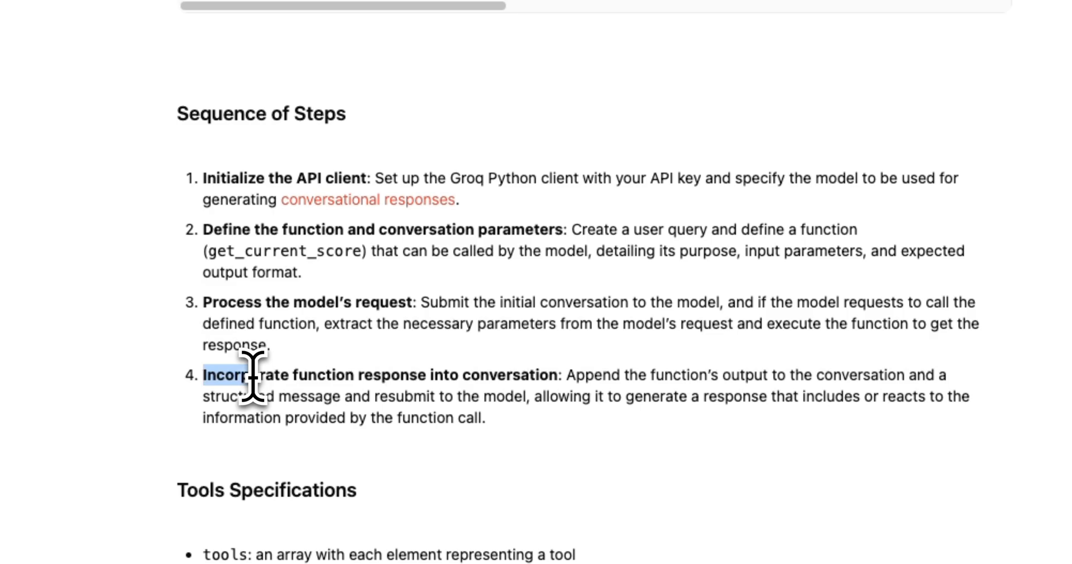
pyautogui.moveTo(232, 374); pyautogui.dragTo(352, 374)
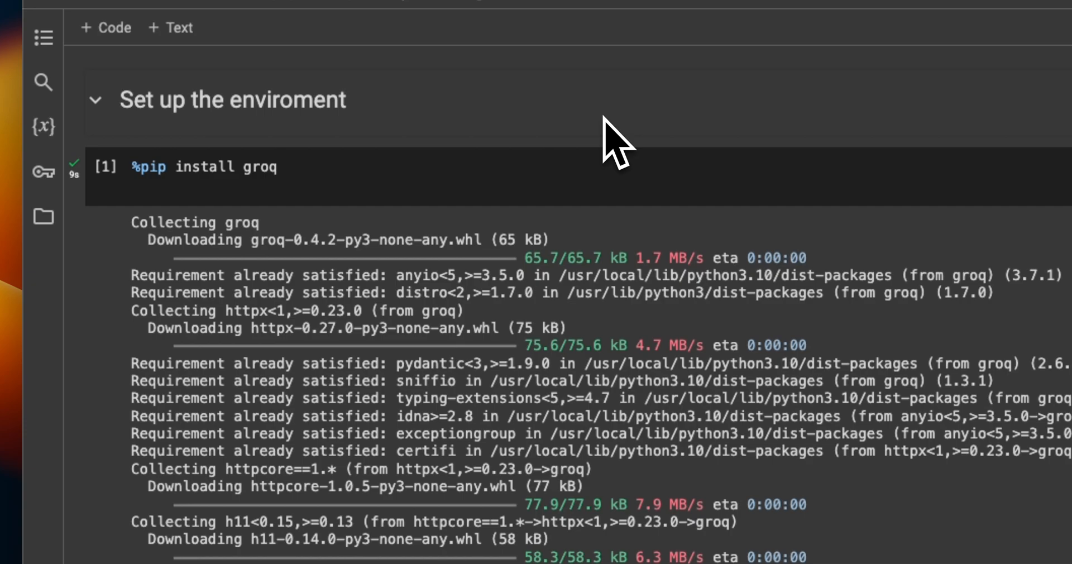
pyautogui.doubleClick(176, 168)
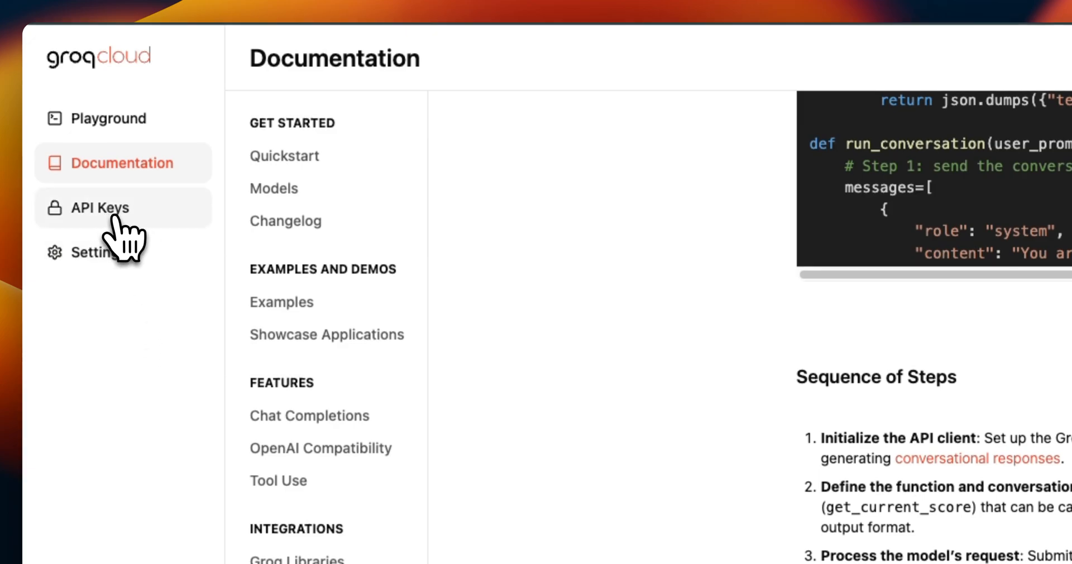
# - Show the GroqCloud API Keys page listing the local and grok keys
pyautogui.click(99, 207)
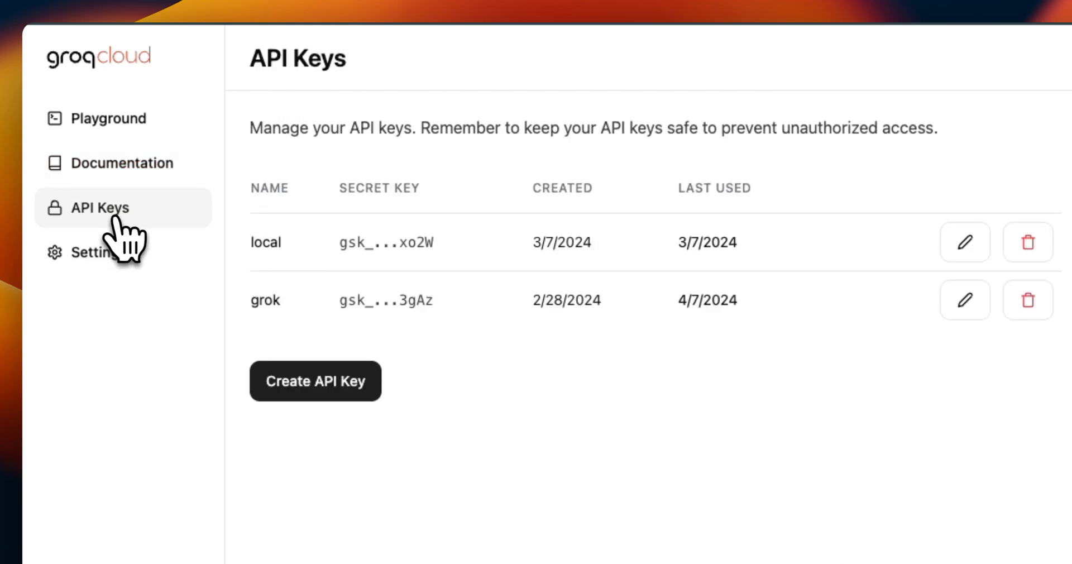
pyautogui.click(315, 380)
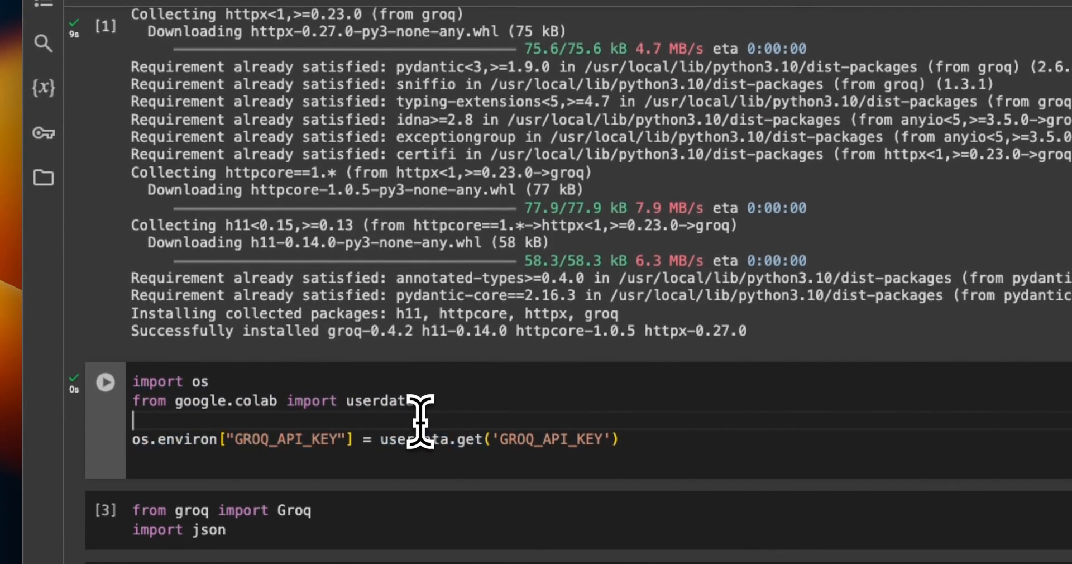
# - Show the Colab Secrets panel and highlight the GROQ_API_KEY secret with notebook access
pyautogui.click(40, 135)
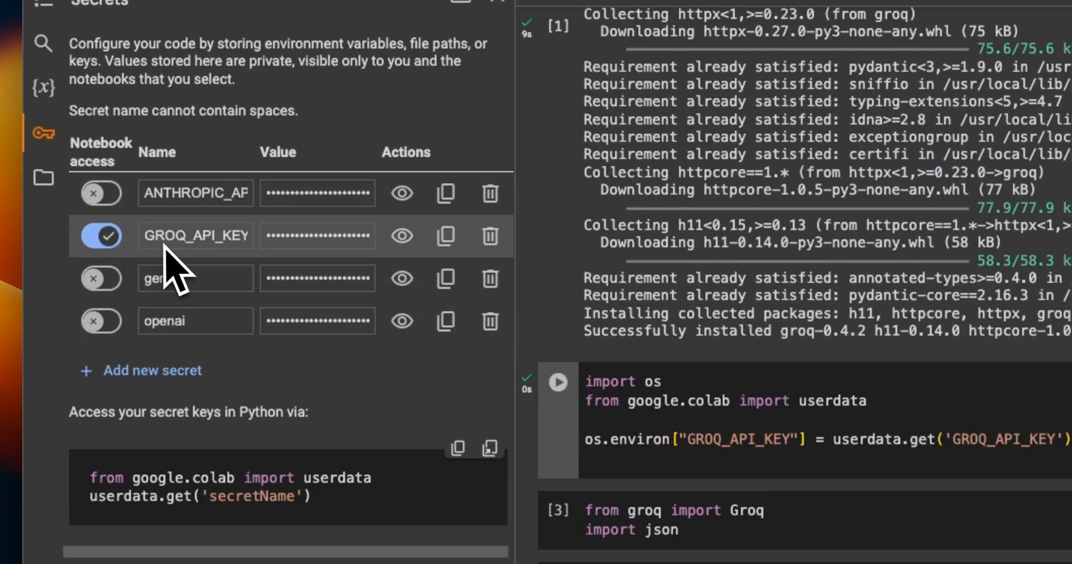
pyautogui.doubleClick(196, 236)
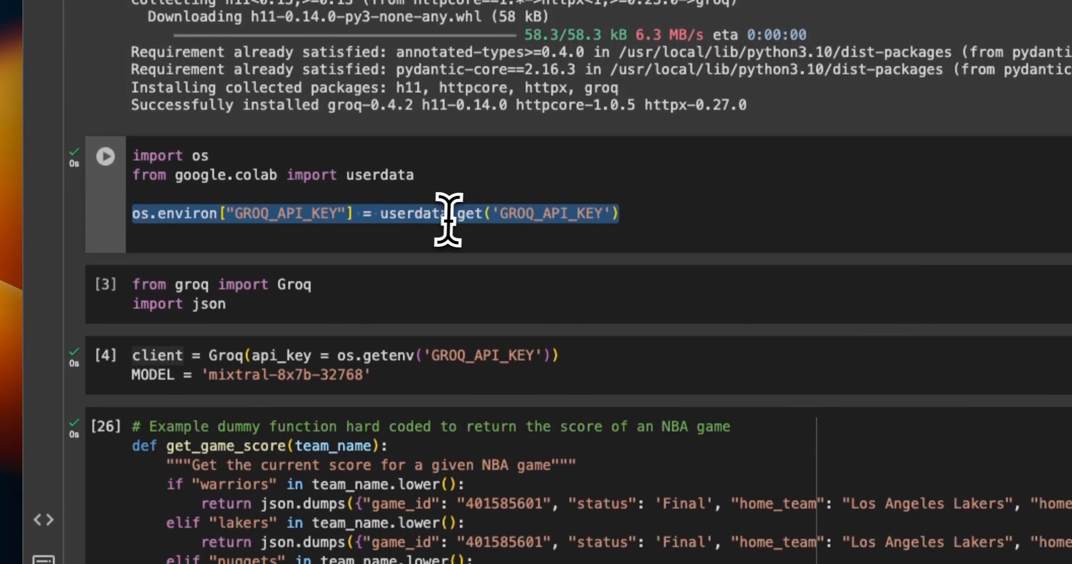
pyautogui.moveTo(597, 211)
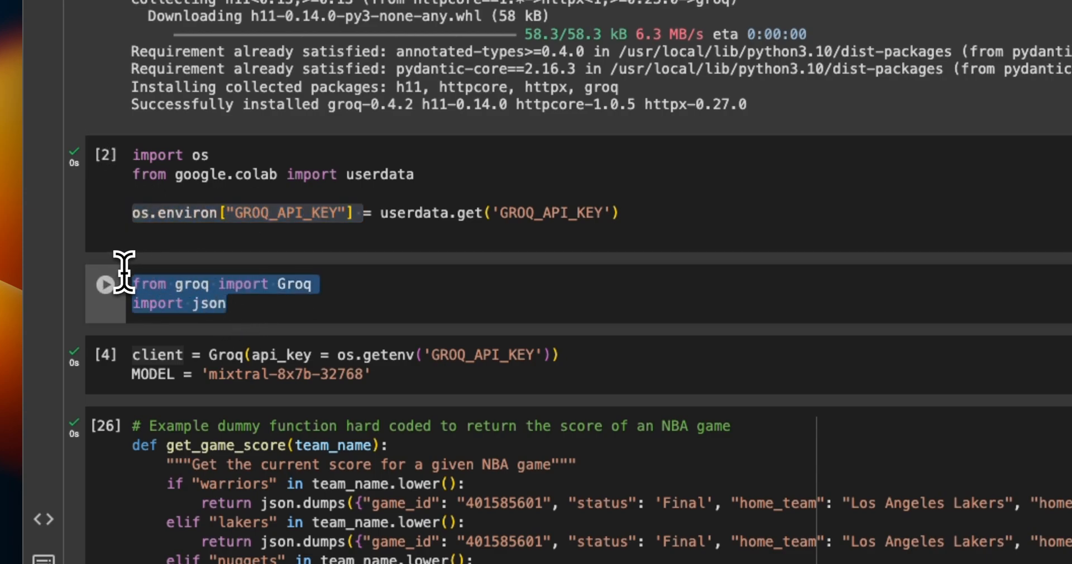
pyautogui.moveTo(273, 310)
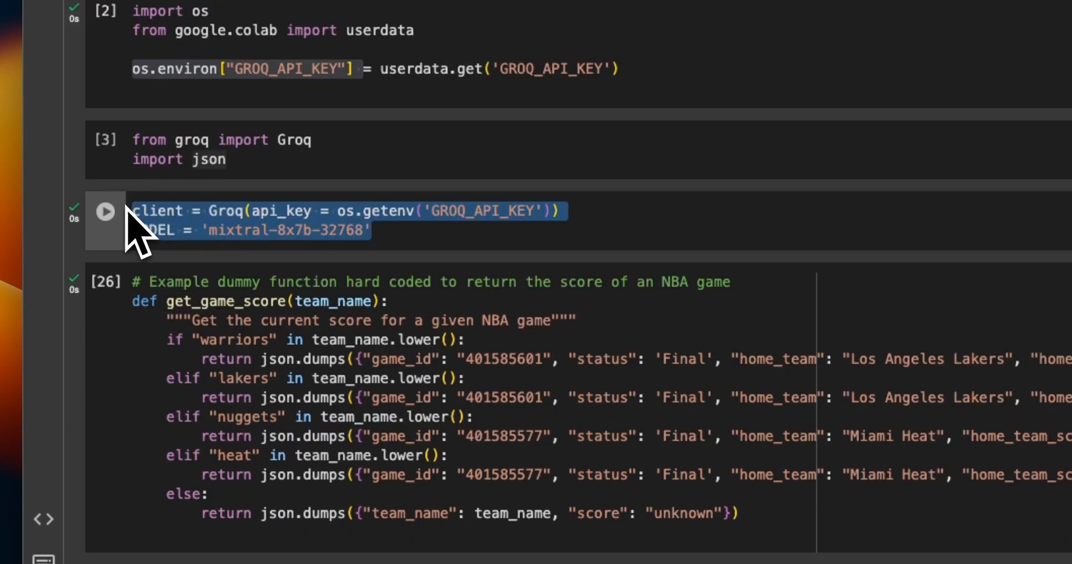
pyautogui.moveTo(400, 229)
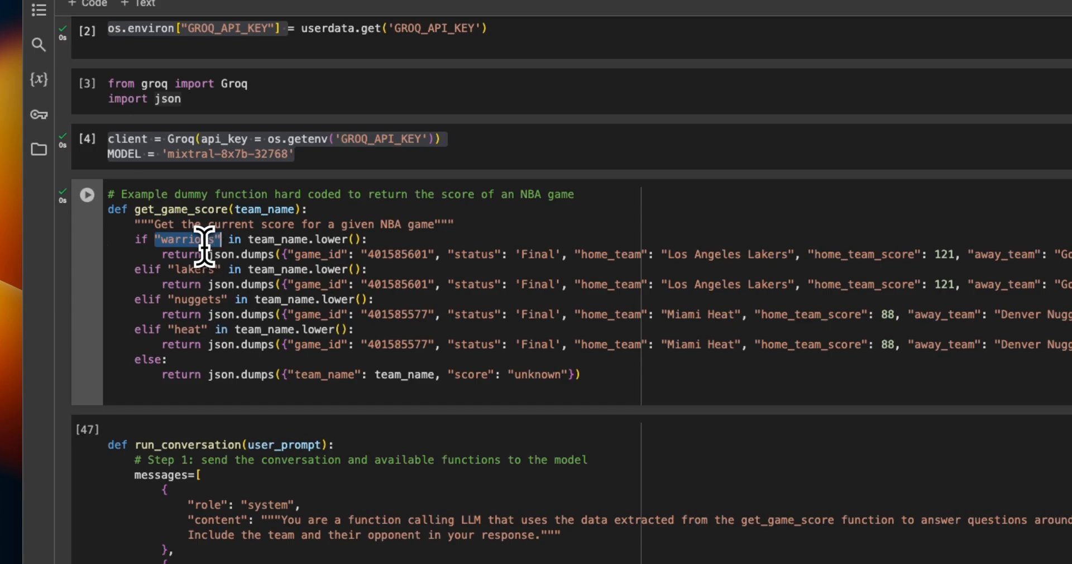
pyautogui.doubleClick(194, 269)
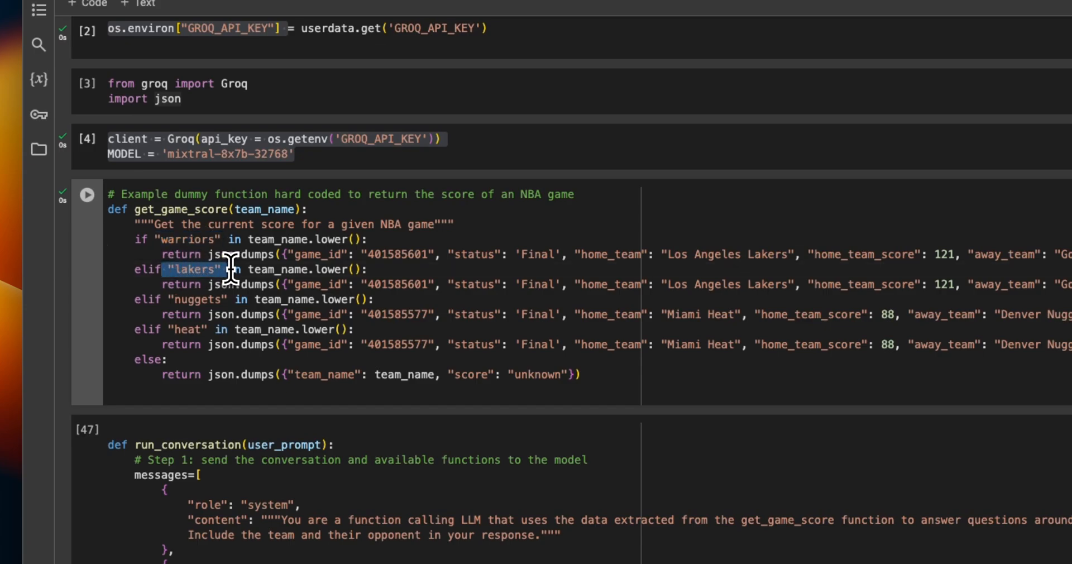
pyautogui.moveTo(212, 284); pyautogui.dragTo(374, 299)
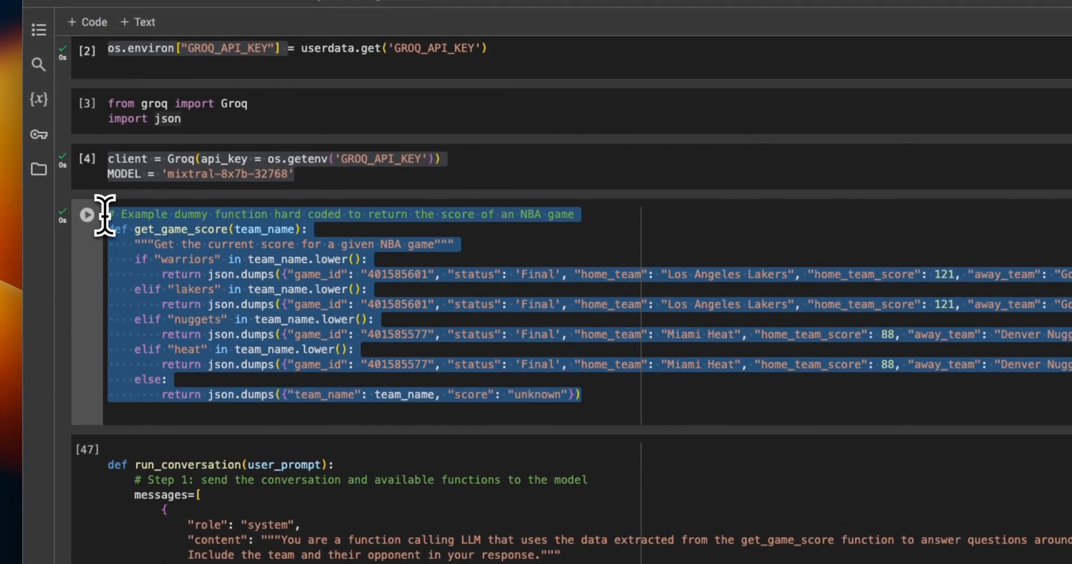
pyautogui.moveTo(547, 271)
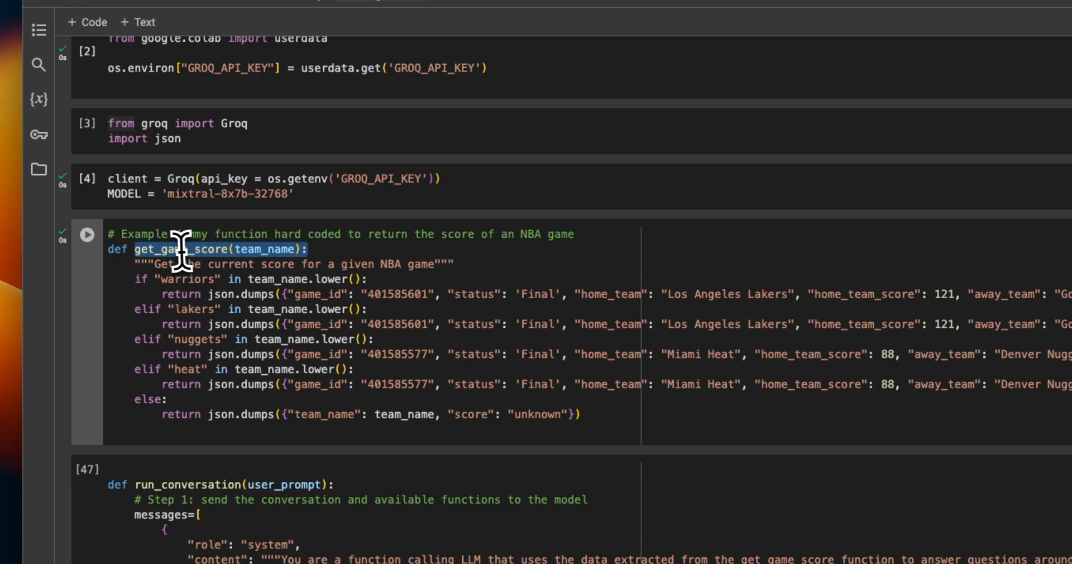
pyautogui.moveTo(177, 257)
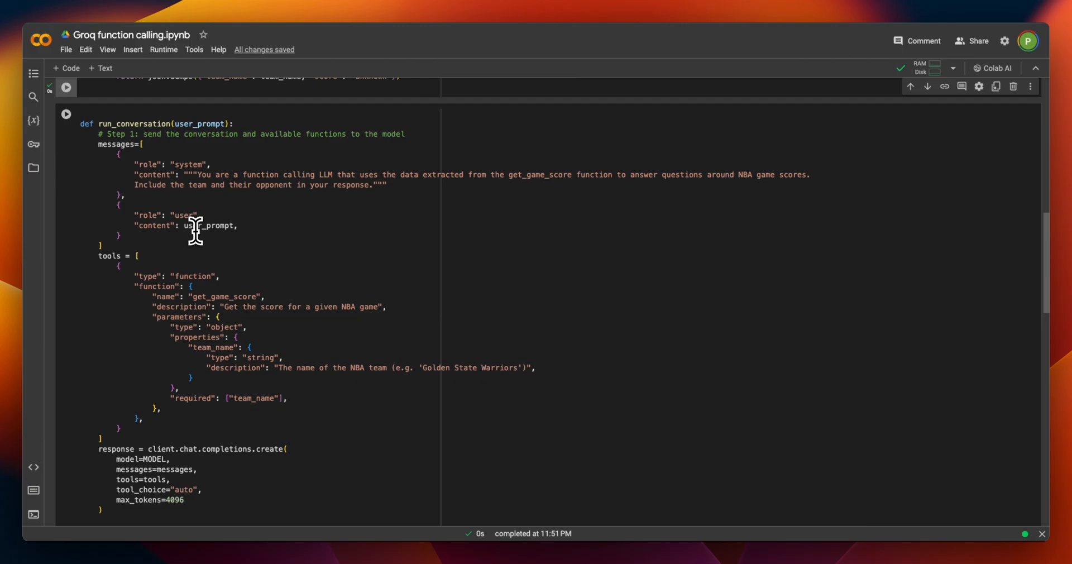
pyautogui.moveTo(150, 144)
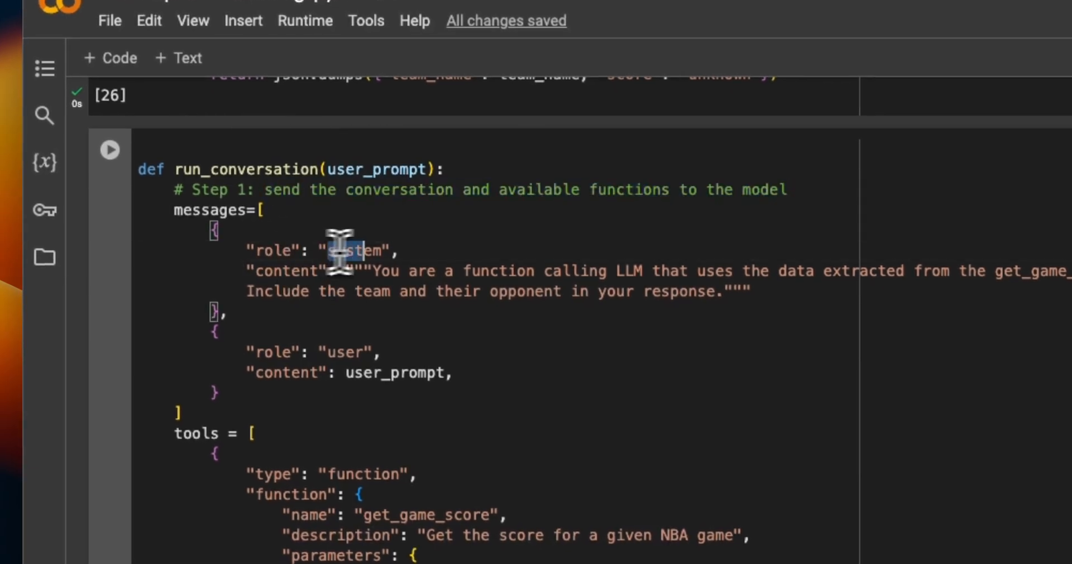
pyautogui.doubleClick(351, 250)
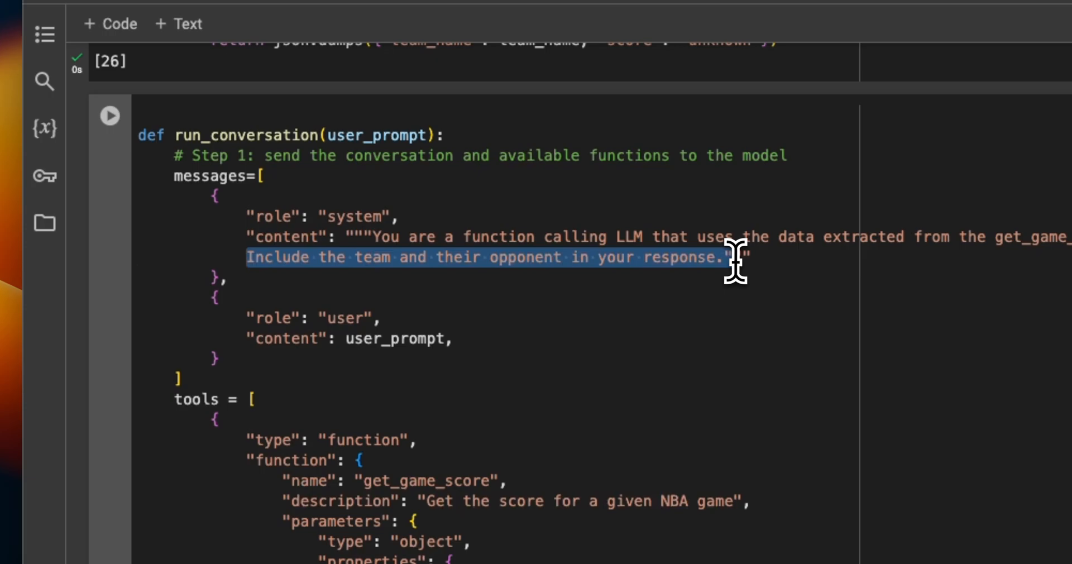
pyautogui.click(442, 338)
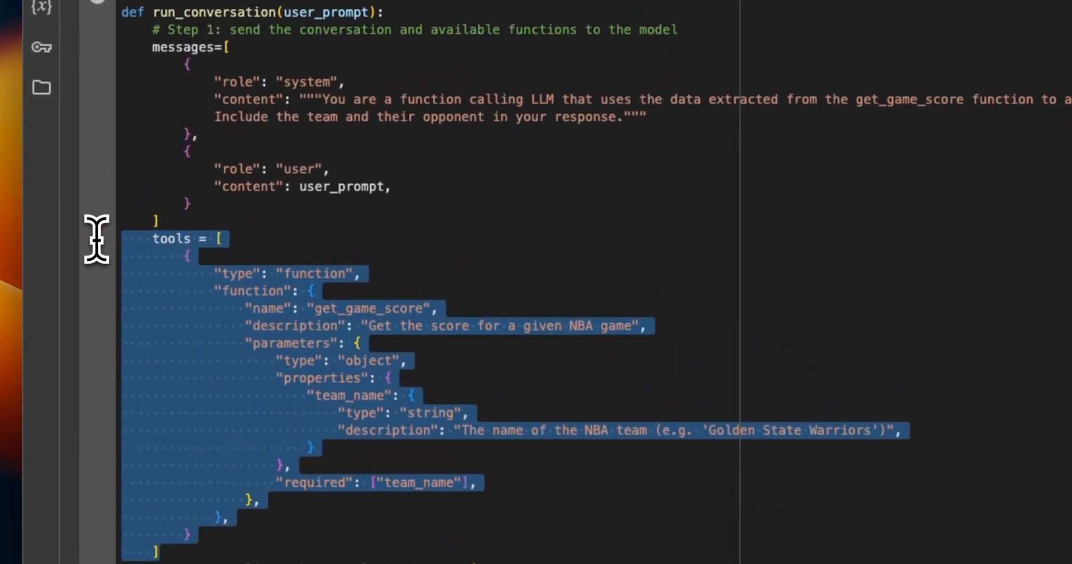
pyautogui.moveTo(102, 254)
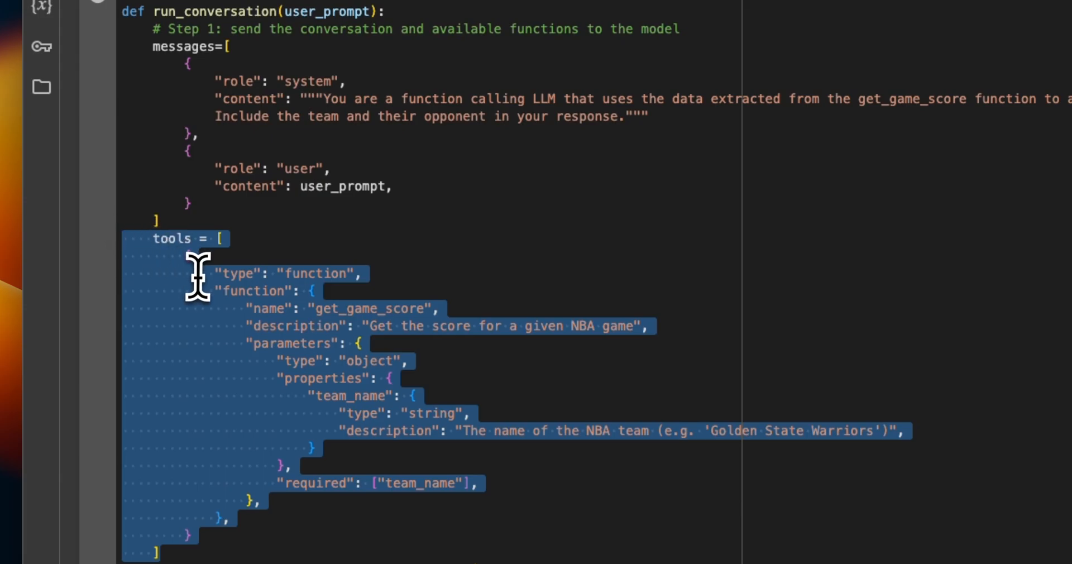
pyautogui.click(214, 282)
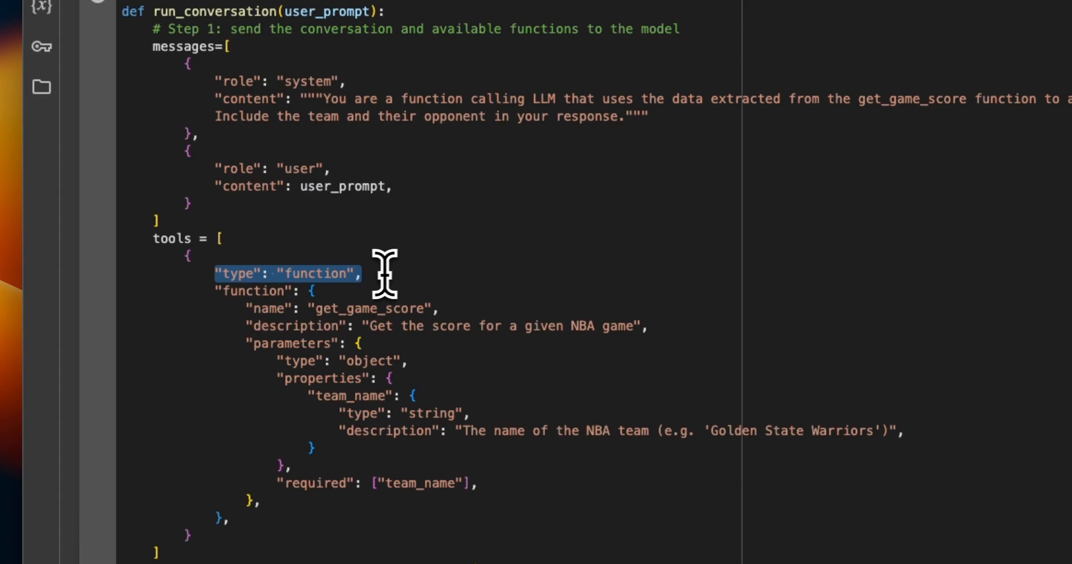
pyautogui.moveTo(335, 280)
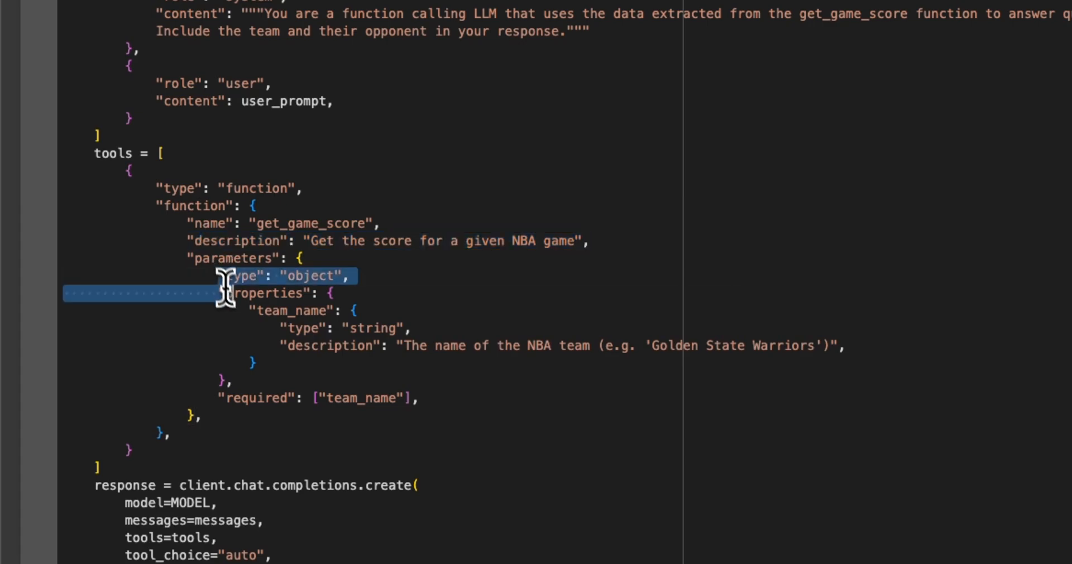
pyautogui.moveTo(225, 292); pyautogui.dragTo(246, 381)
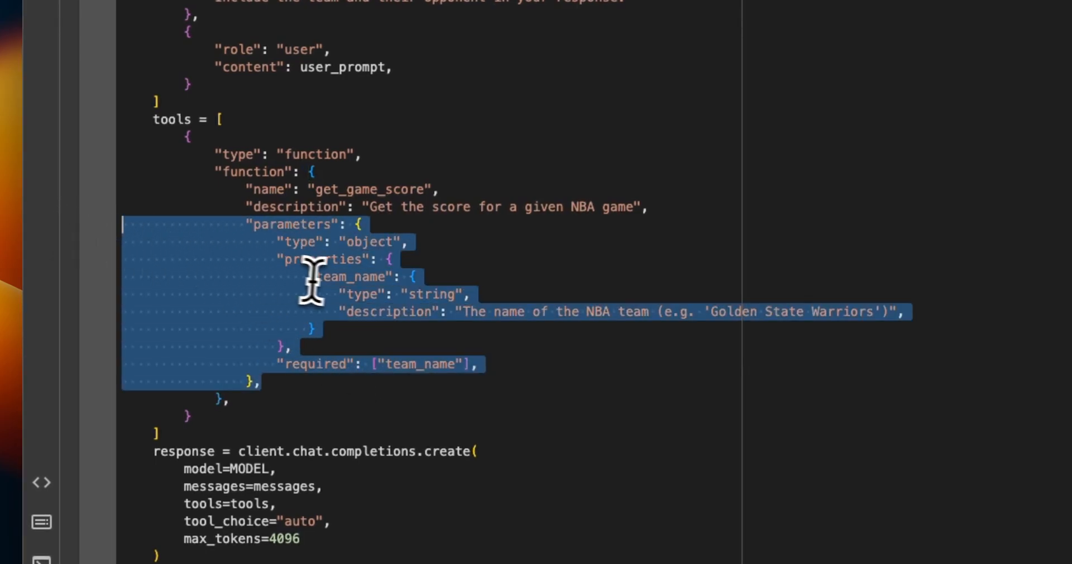
pyautogui.moveTo(394, 312)
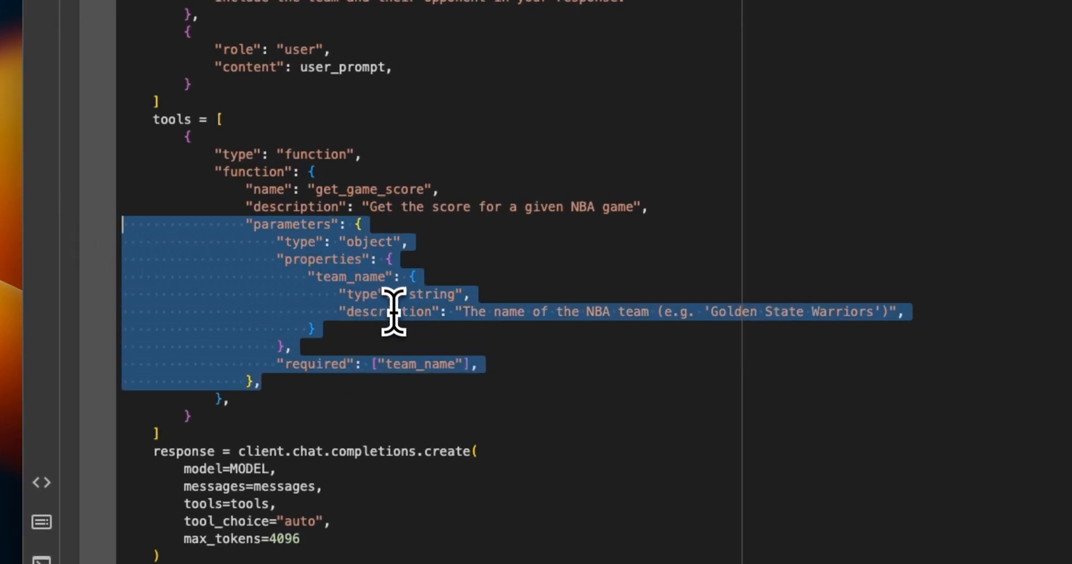
pyautogui.click(486, 364)
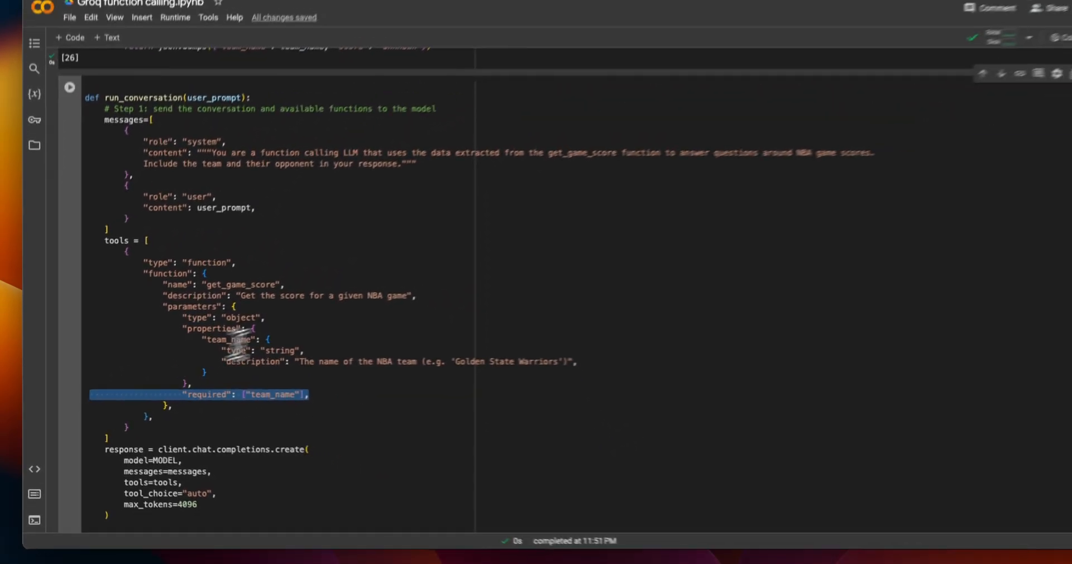
pyautogui.scroll(-3)
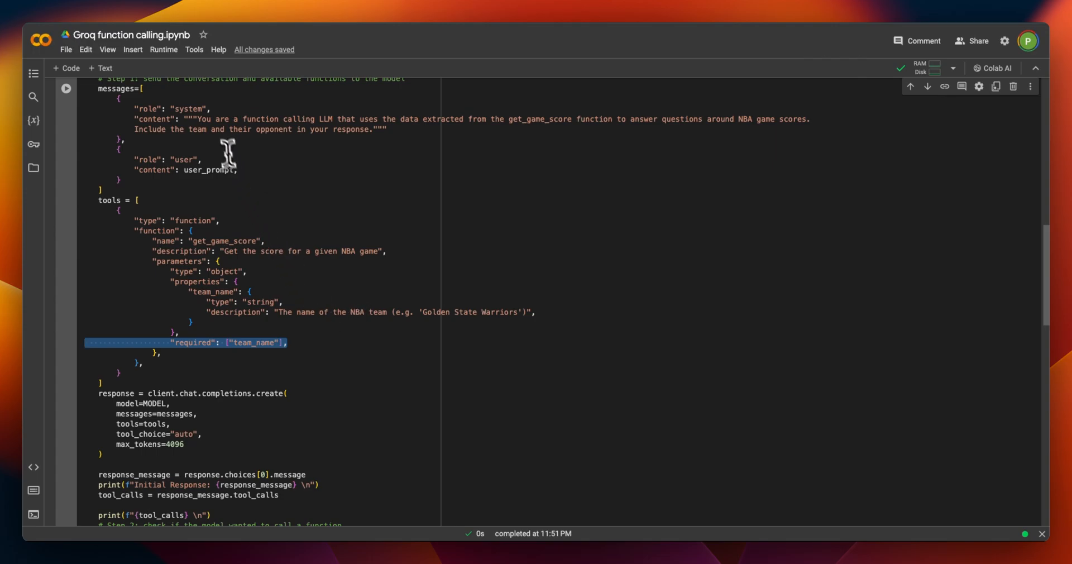
pyautogui.scroll(-3)
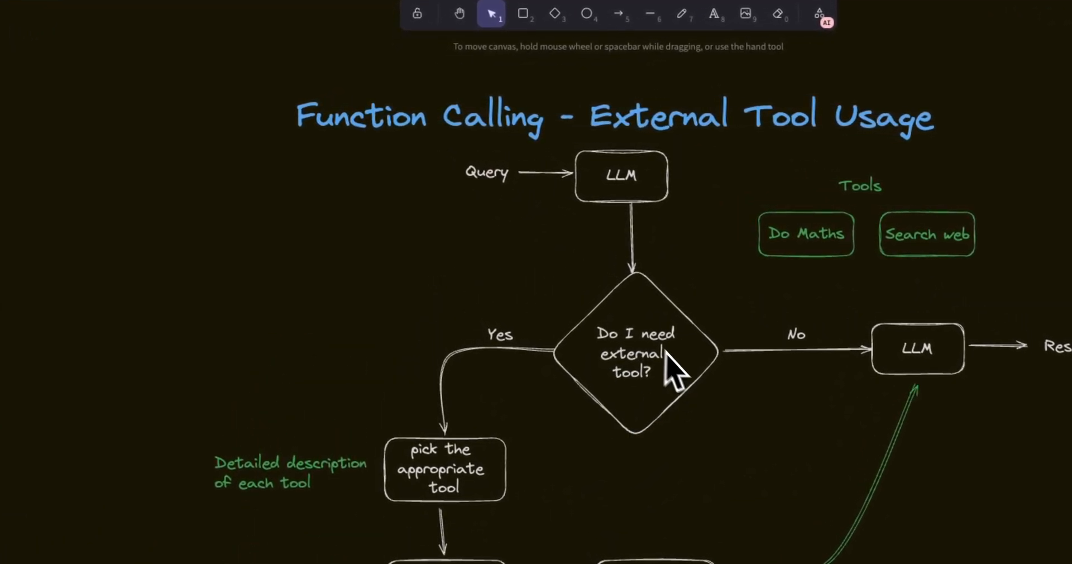
pyautogui.moveTo(649, 416)
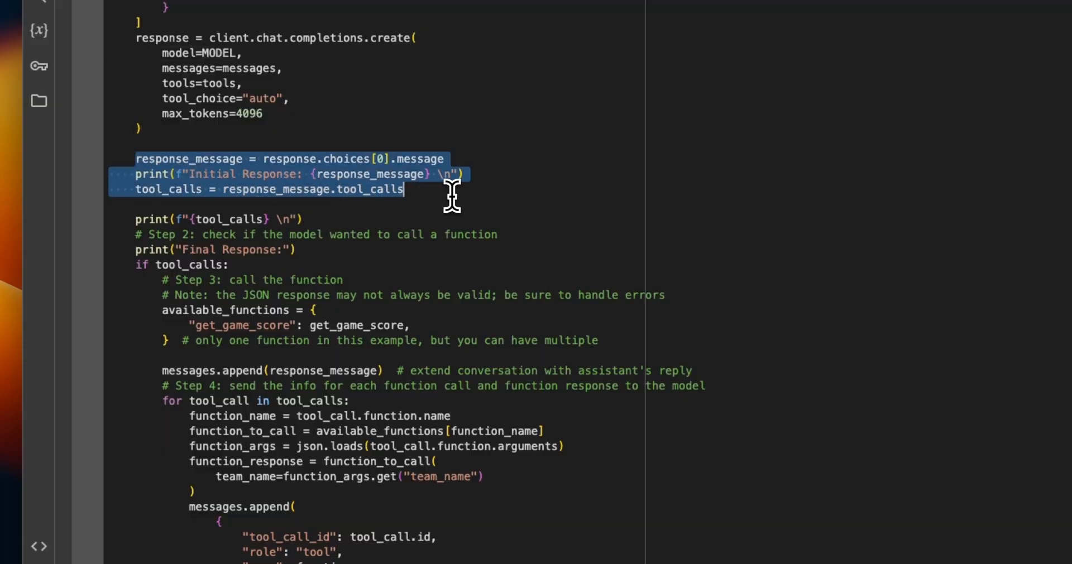
pyautogui.click(164, 189)
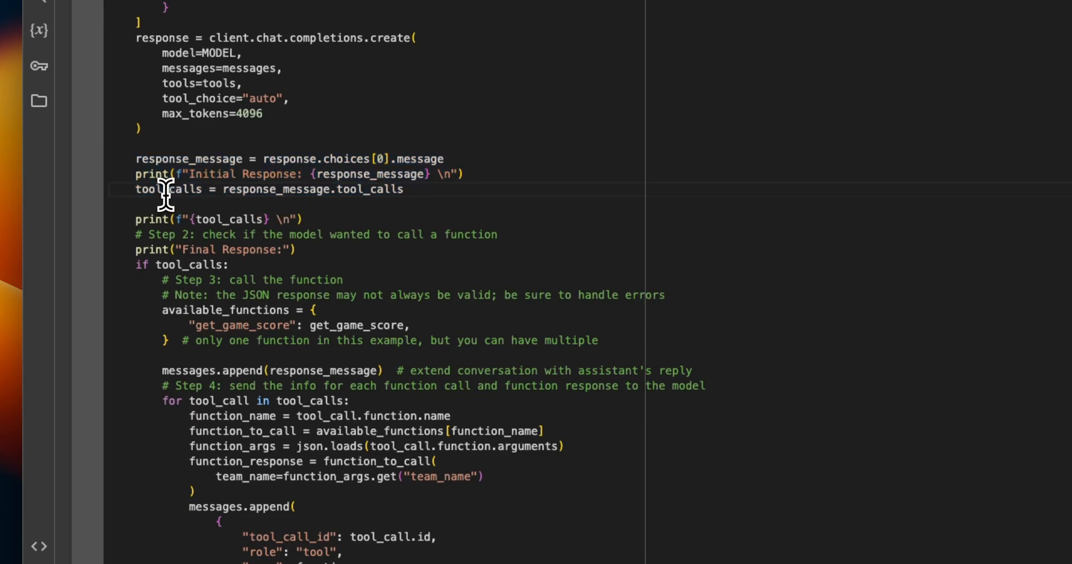
pyautogui.doubleClick(167, 189)
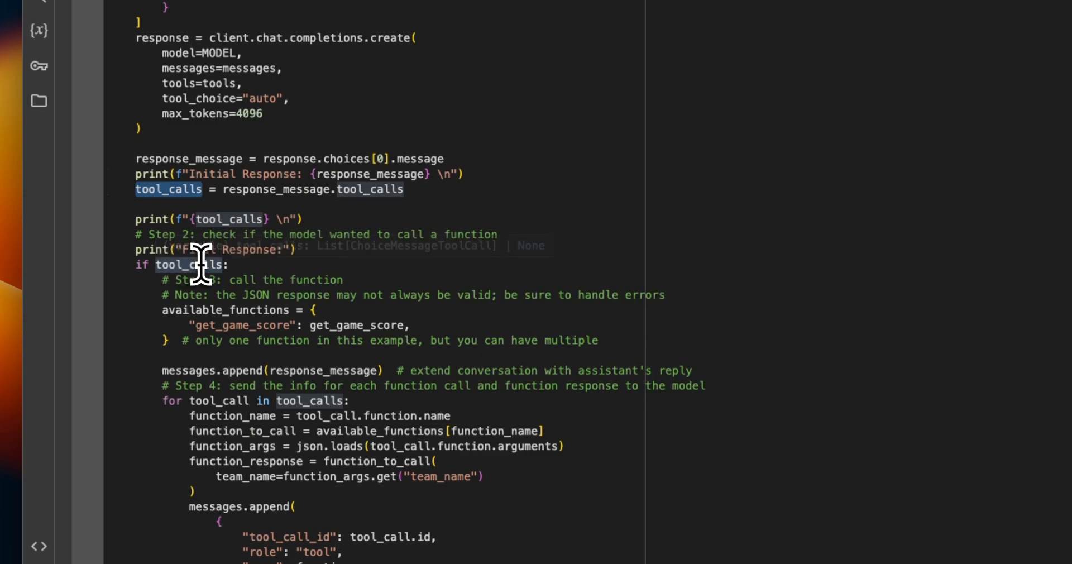
pyautogui.moveTo(199, 264)
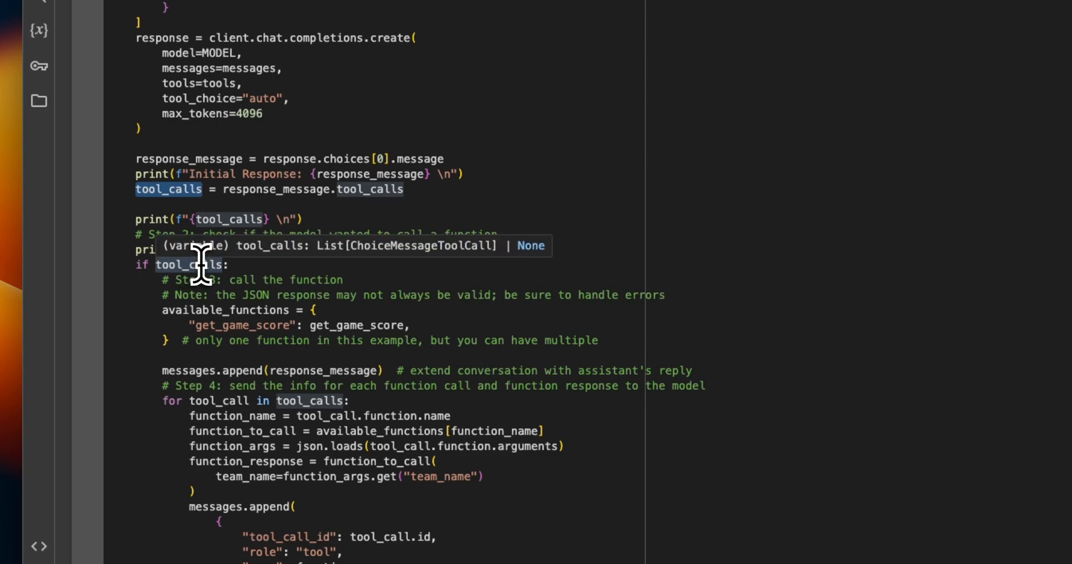
pyautogui.scroll(-3)
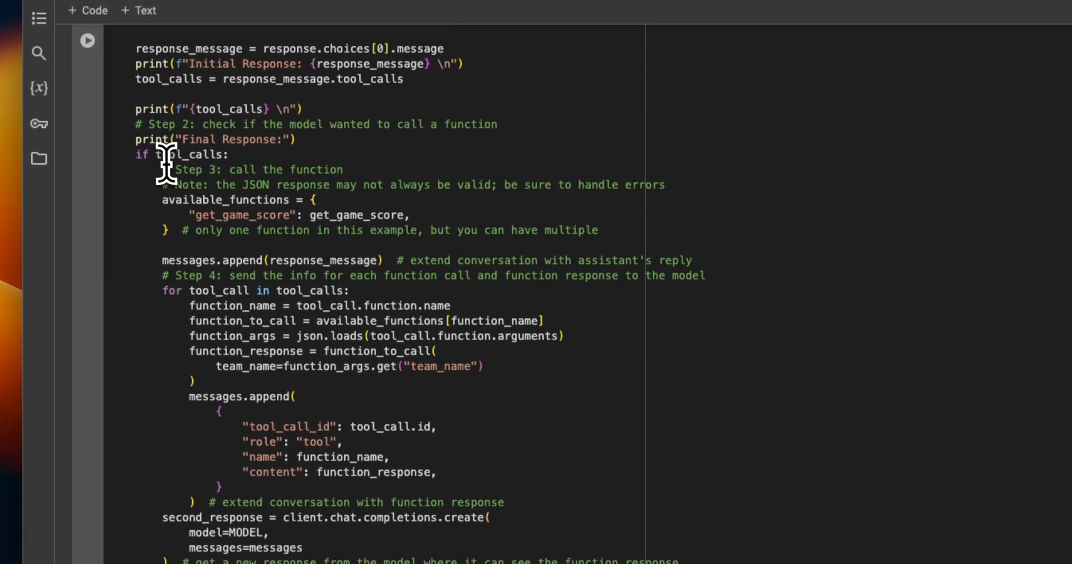
pyautogui.doubleClick(184, 154)
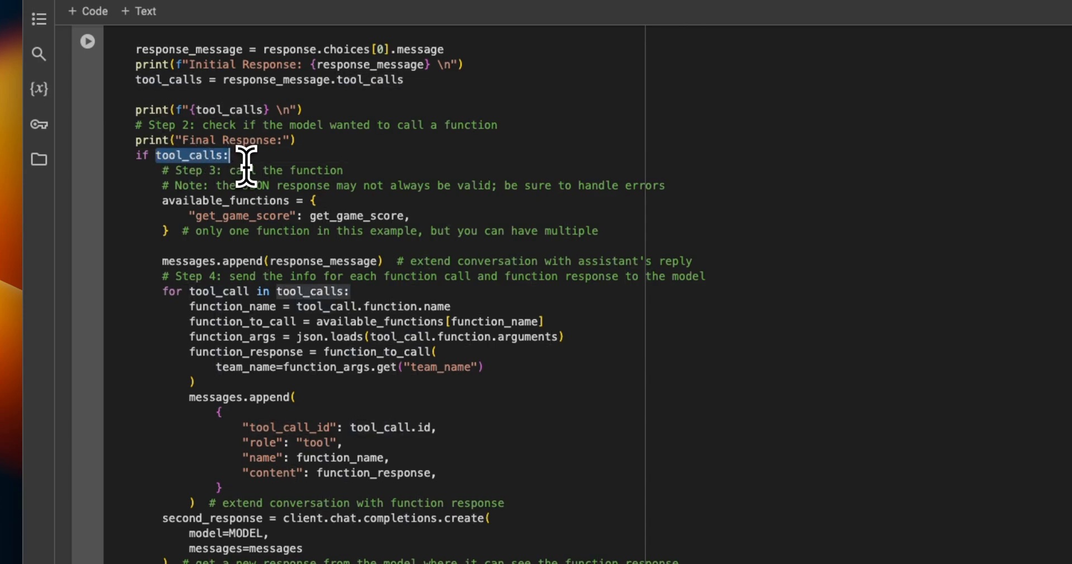
pyautogui.moveTo(234, 84)
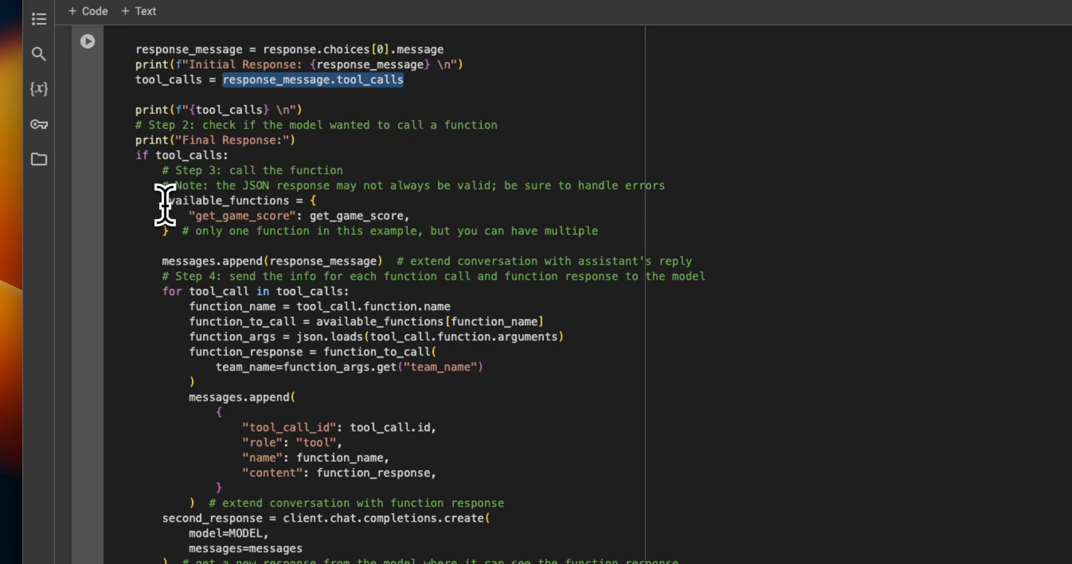
pyautogui.moveTo(176, 185); pyautogui.dragTo(175, 230)
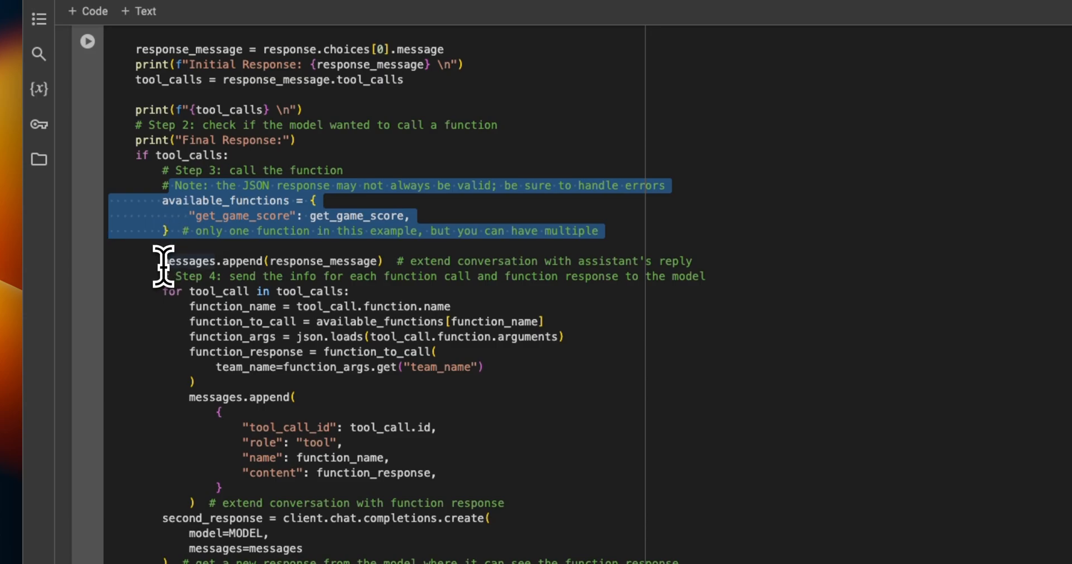
pyautogui.moveTo(315, 220)
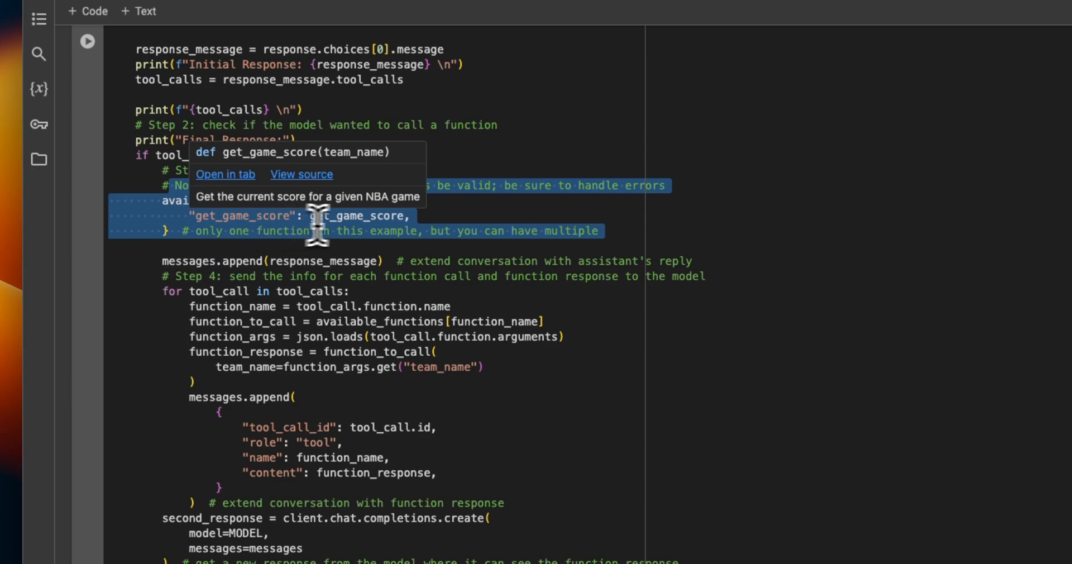
pyautogui.moveTo(346, 226)
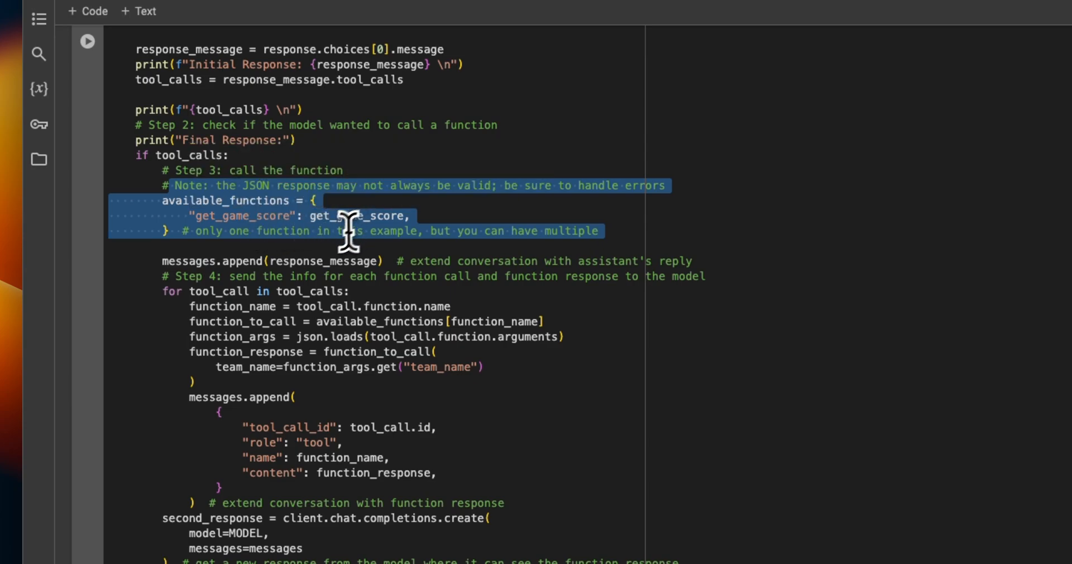
pyautogui.moveTo(207, 379)
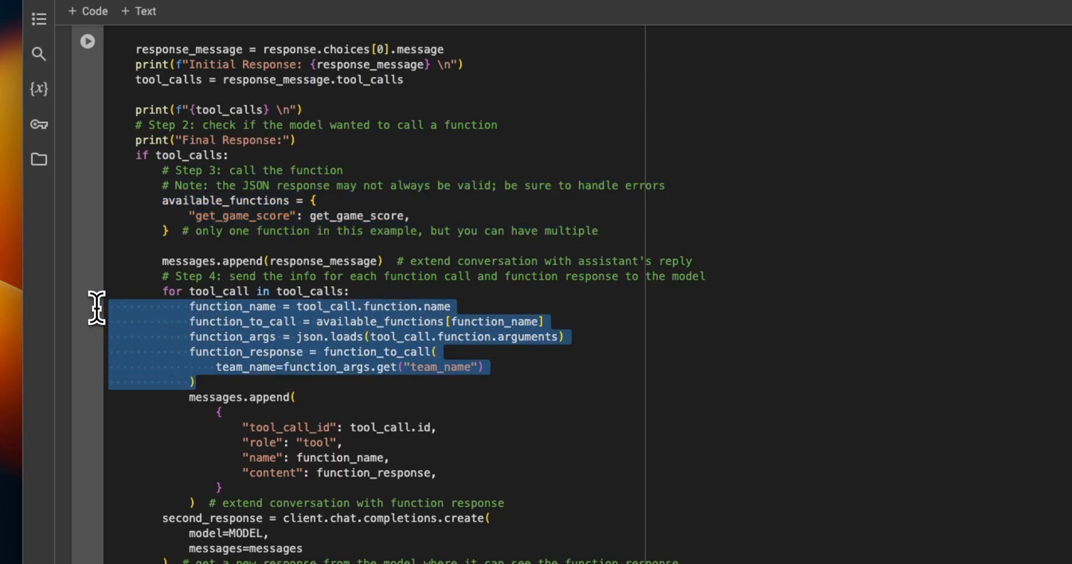
pyautogui.scroll(-3)
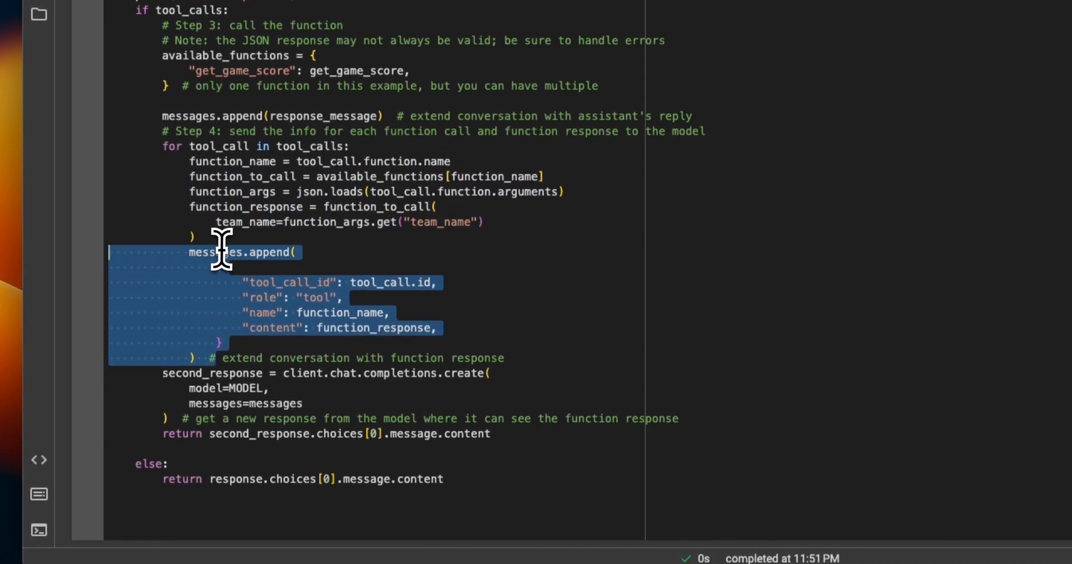
pyautogui.moveTo(216, 254)
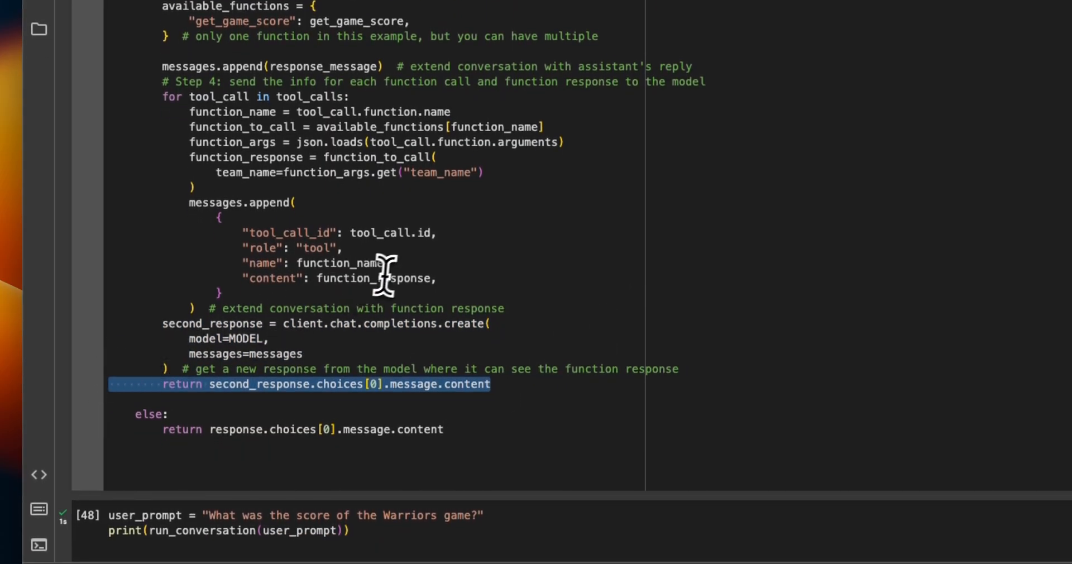
pyautogui.click(45, 239)
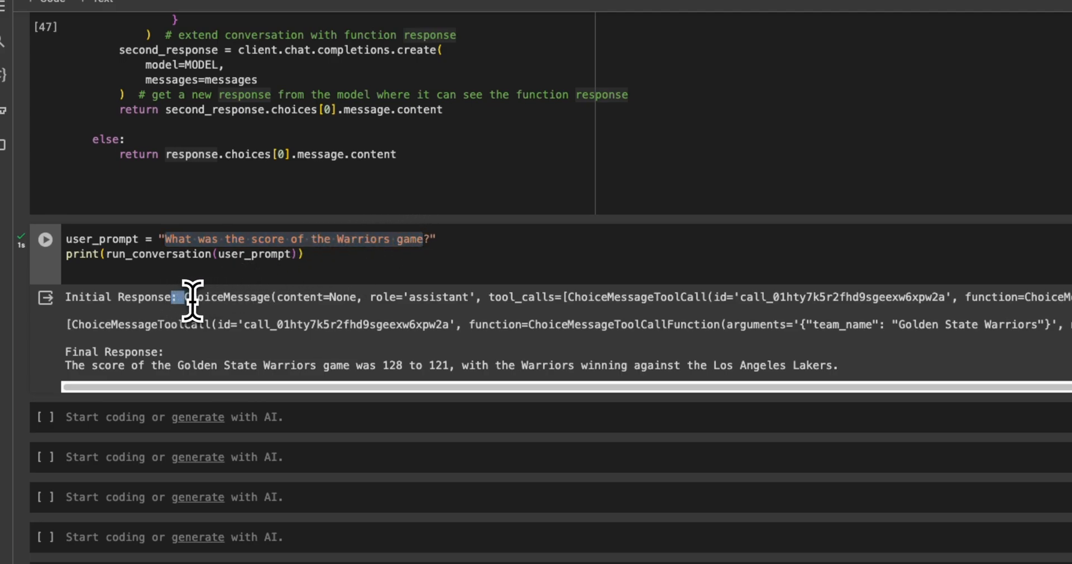
pyautogui.moveTo(181, 297); pyautogui.dragTo(357, 297)
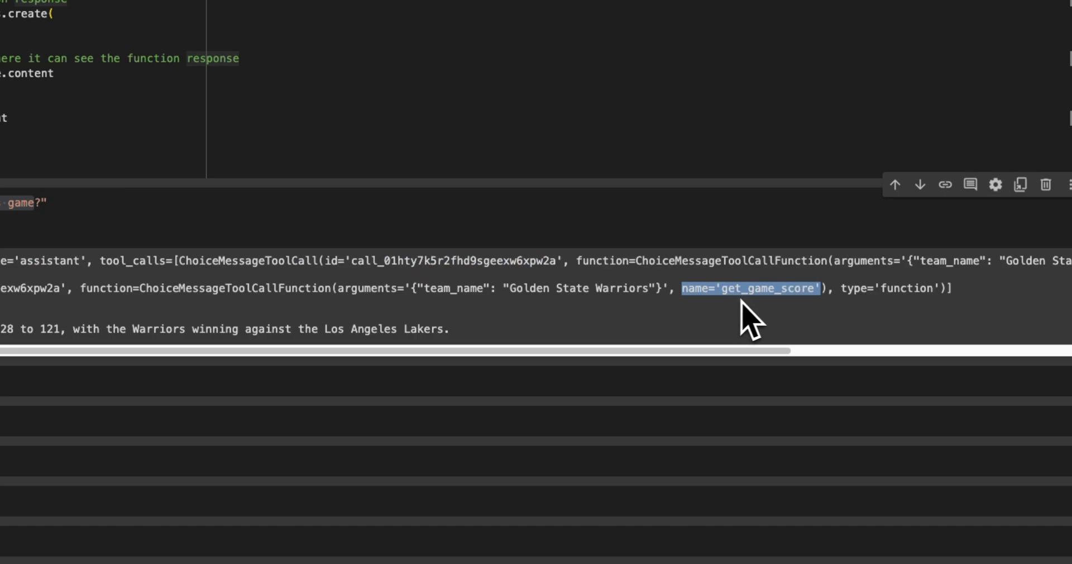
pyautogui.moveTo(862, 330)
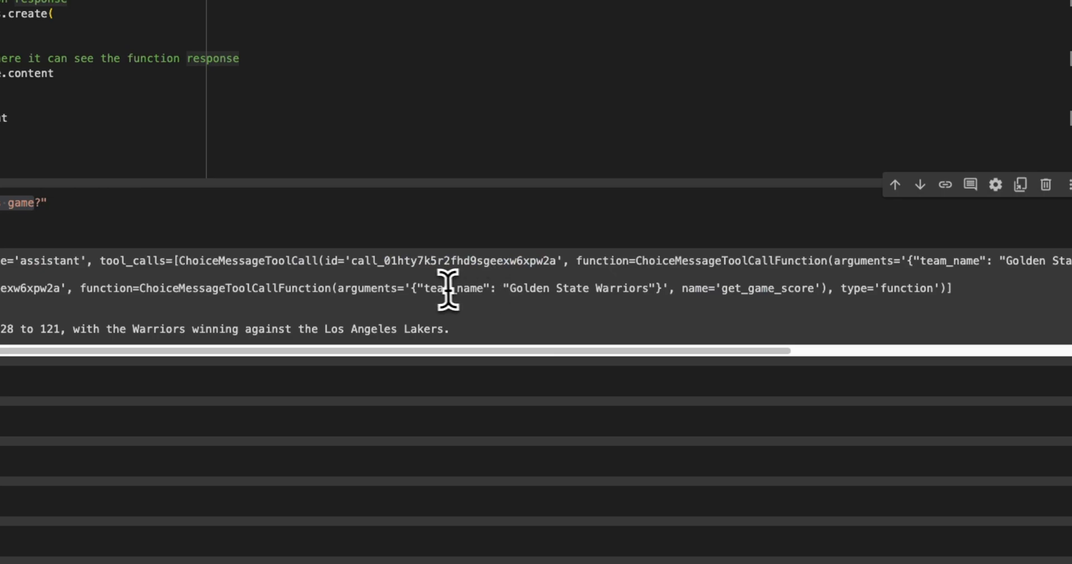
pyautogui.moveTo(511, 290)
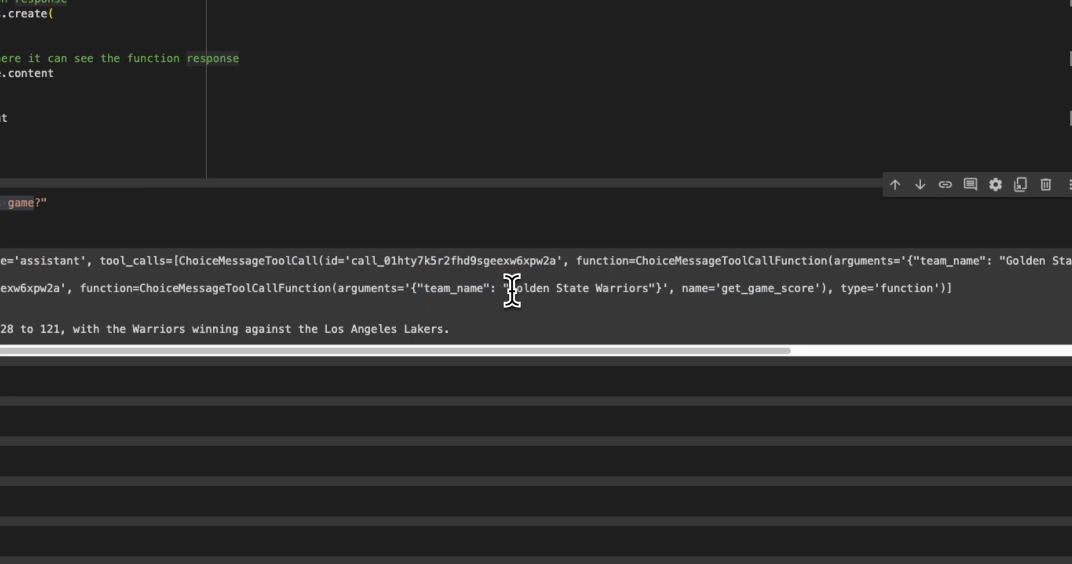
pyautogui.moveTo(511, 288); pyautogui.dragTo(646, 288)
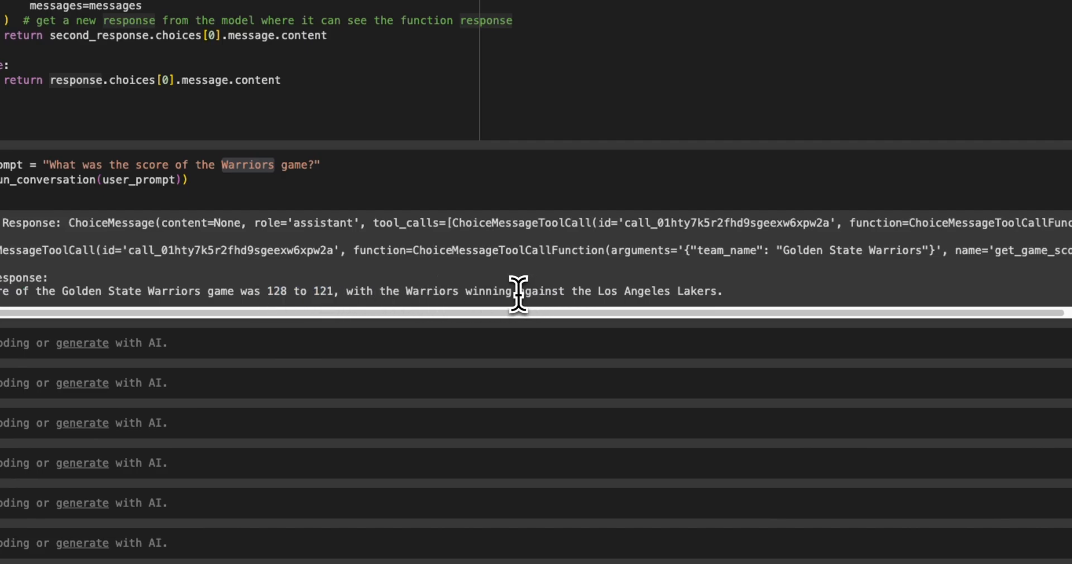
pyautogui.moveTo(513, 290); pyautogui.dragTo(711, 291)
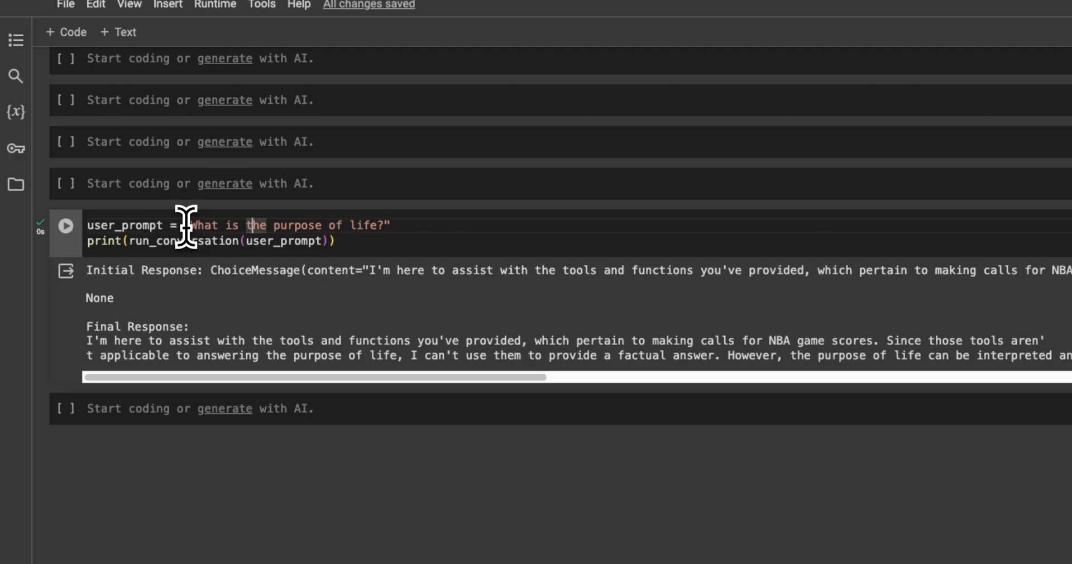
pyautogui.moveTo(190, 225); pyautogui.dragTo(391, 225)
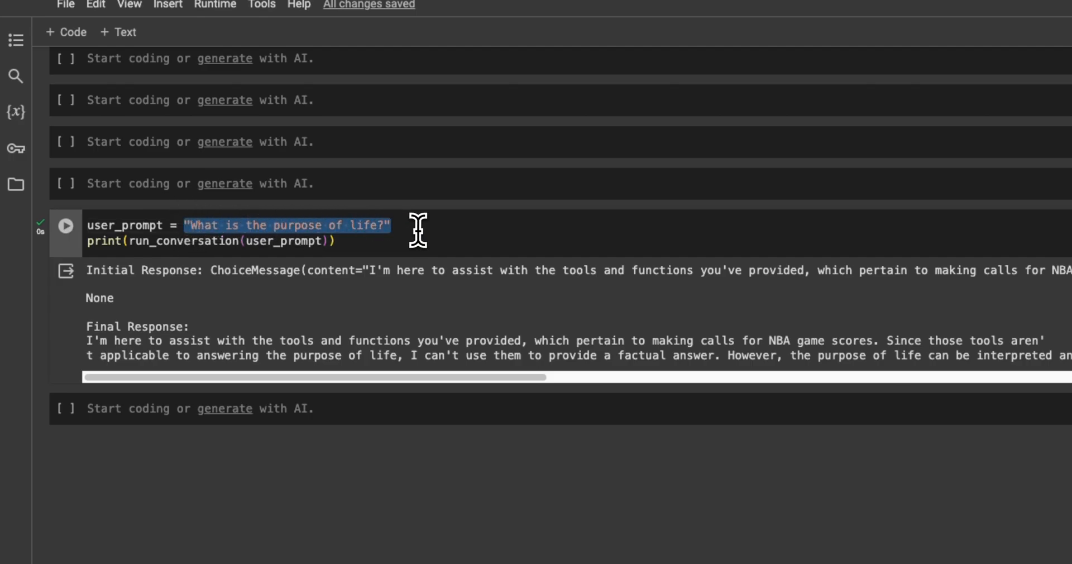
pyautogui.moveTo(243, 236)
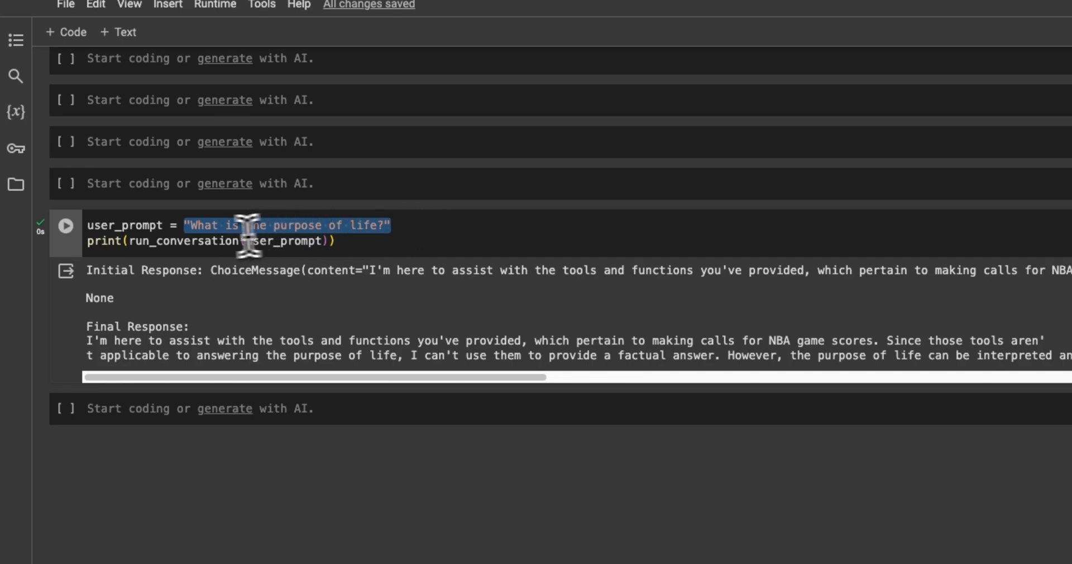
pyautogui.moveTo(393, 229)
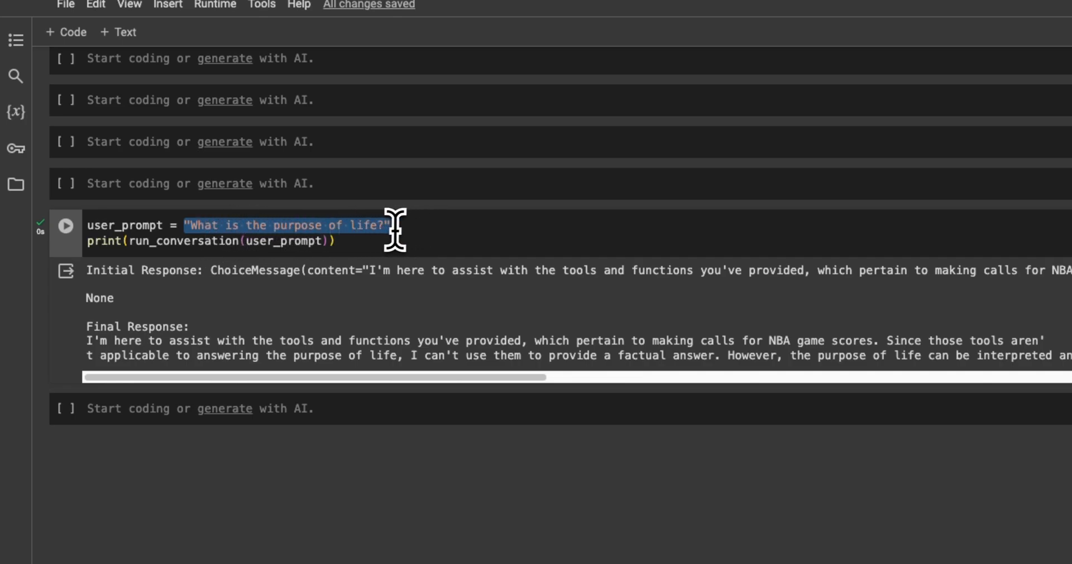
pyautogui.click(210, 270)
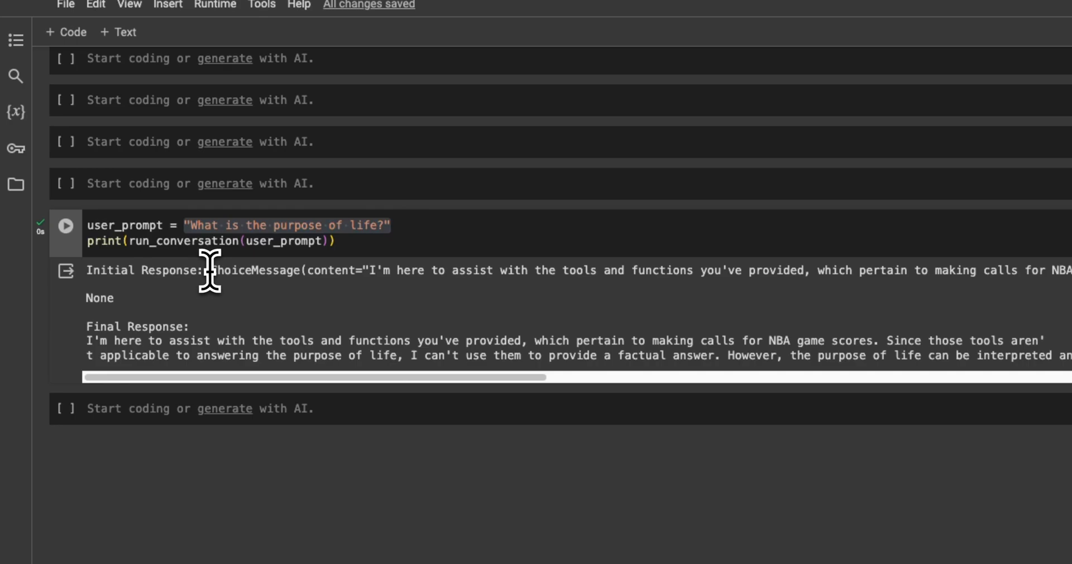
pyautogui.moveTo(489, 273)
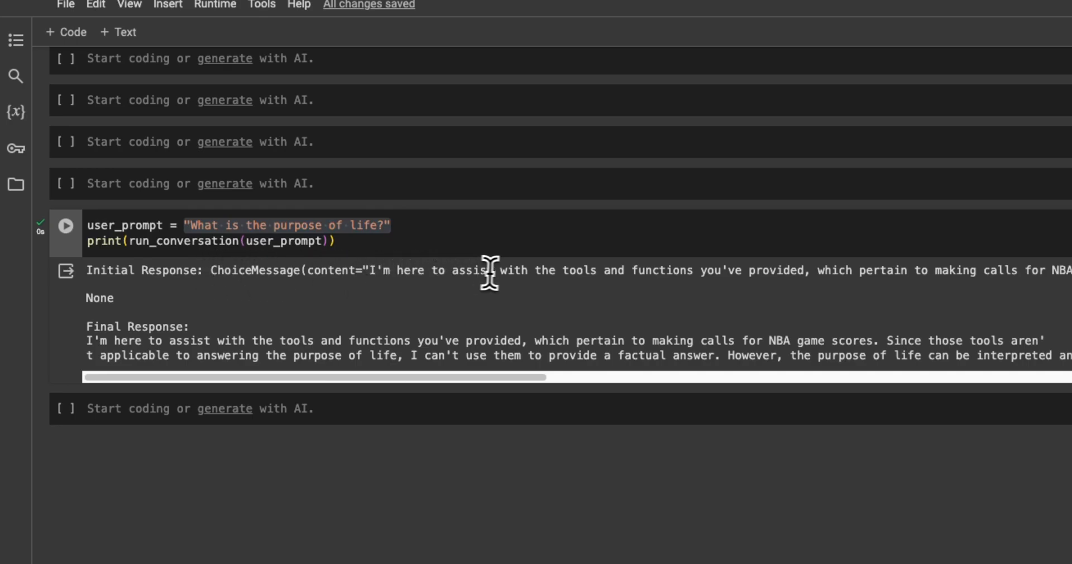
pyautogui.moveTo(610, 274)
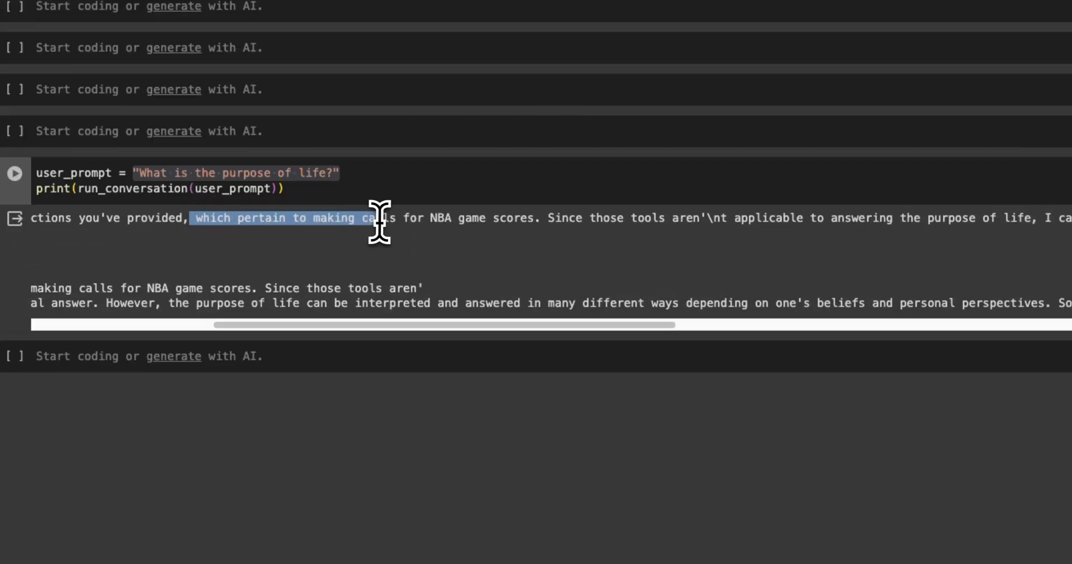
pyautogui.moveTo(383, 217); pyautogui.dragTo(493, 218)
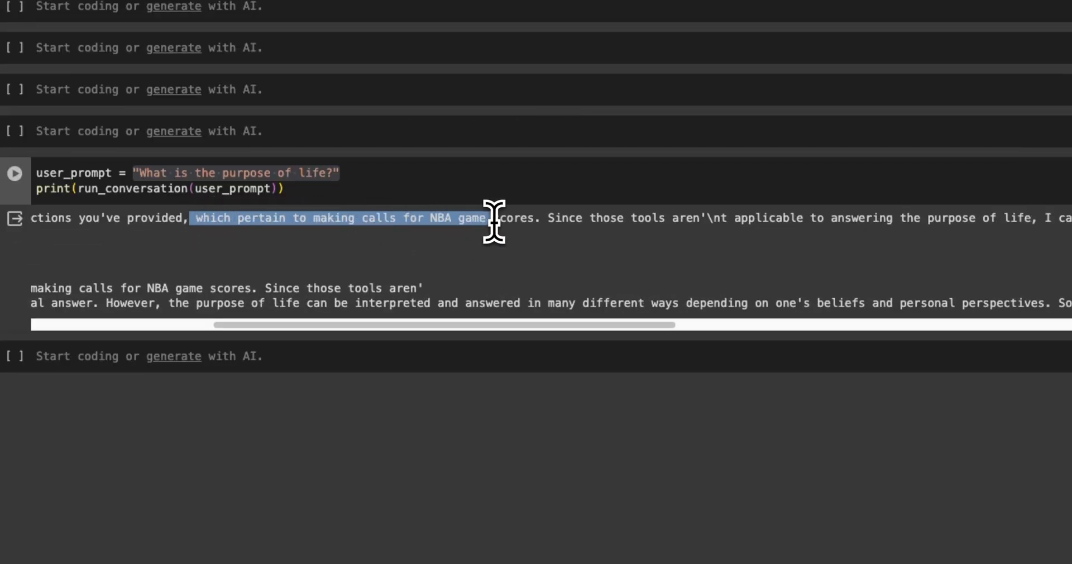
pyautogui.moveTo(491, 226); pyautogui.dragTo(629, 225)
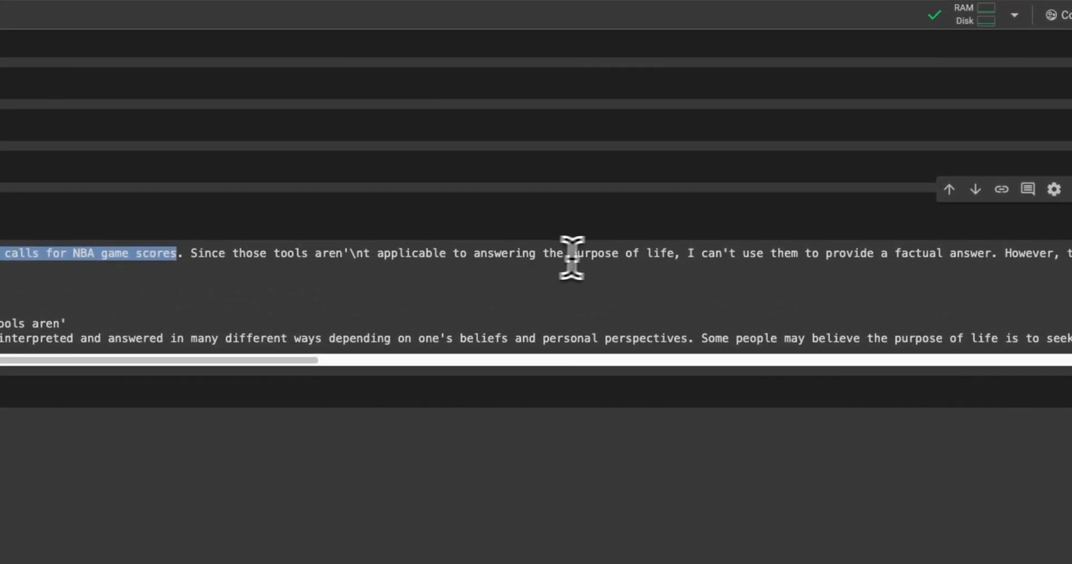
pyautogui.moveTo(705, 253)
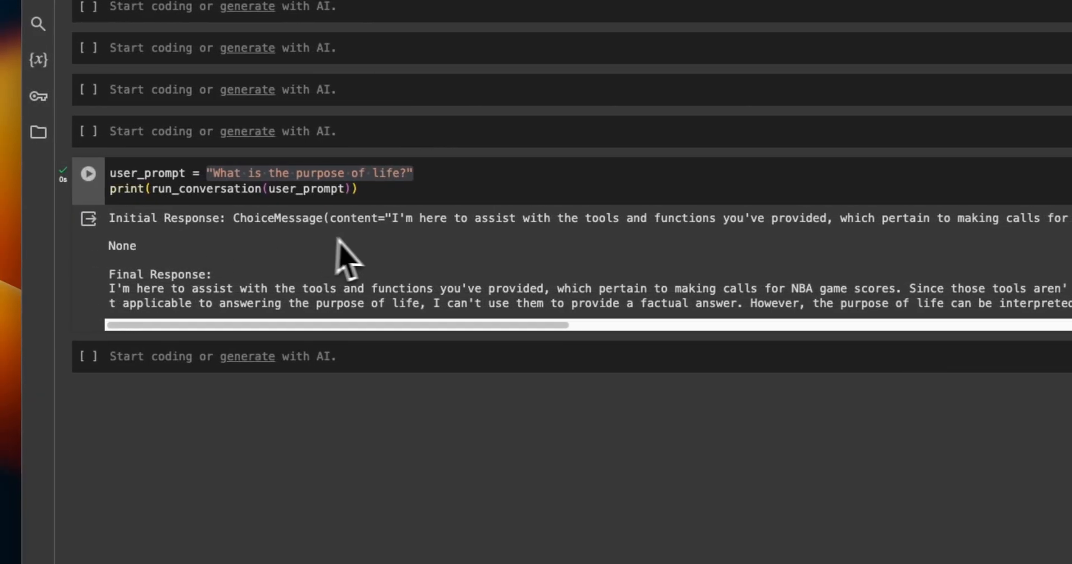
pyautogui.moveTo(394, 218); pyautogui.dragTo(474, 218)
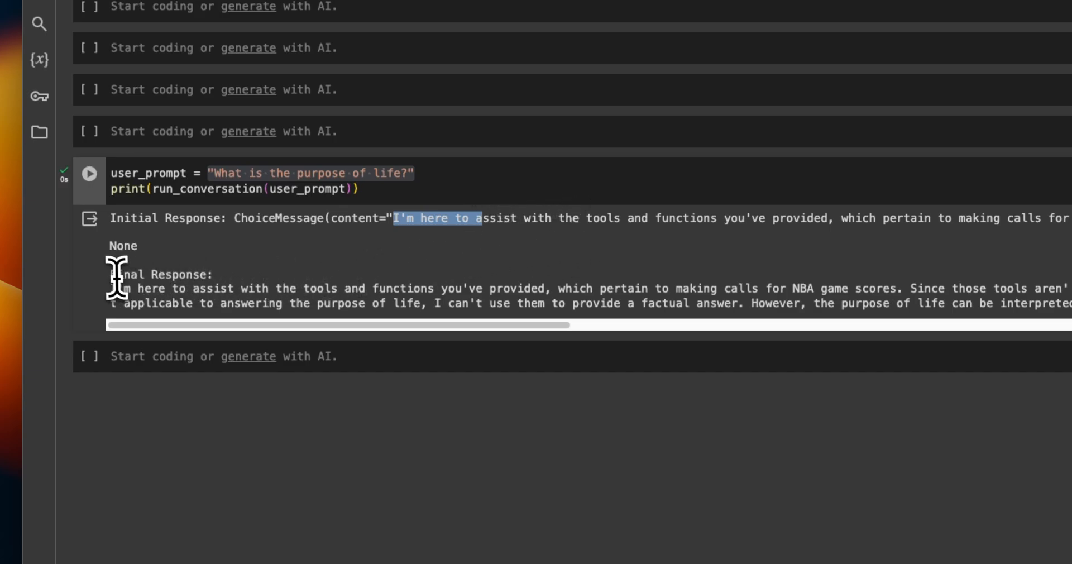
pyautogui.moveTo(113, 274); pyautogui.dragTo(355, 315)
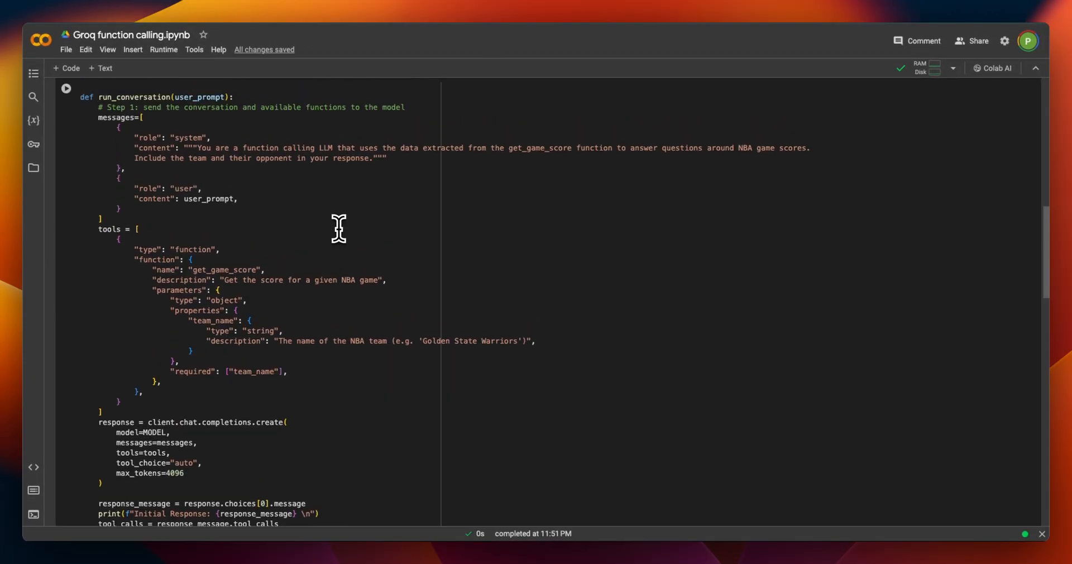
pyautogui.moveTo(146, 402)
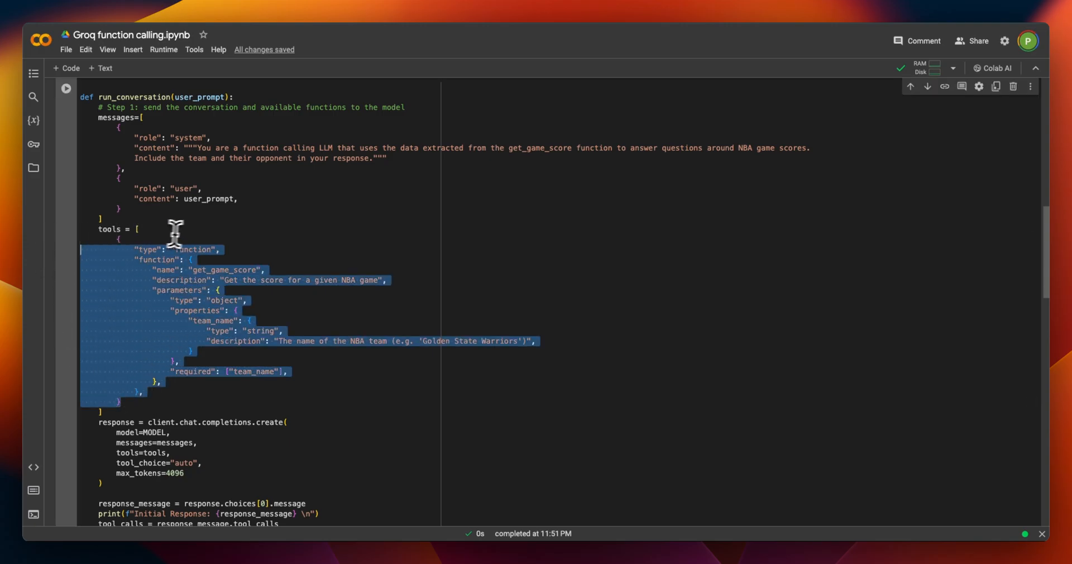
pyautogui.moveTo(177, 264)
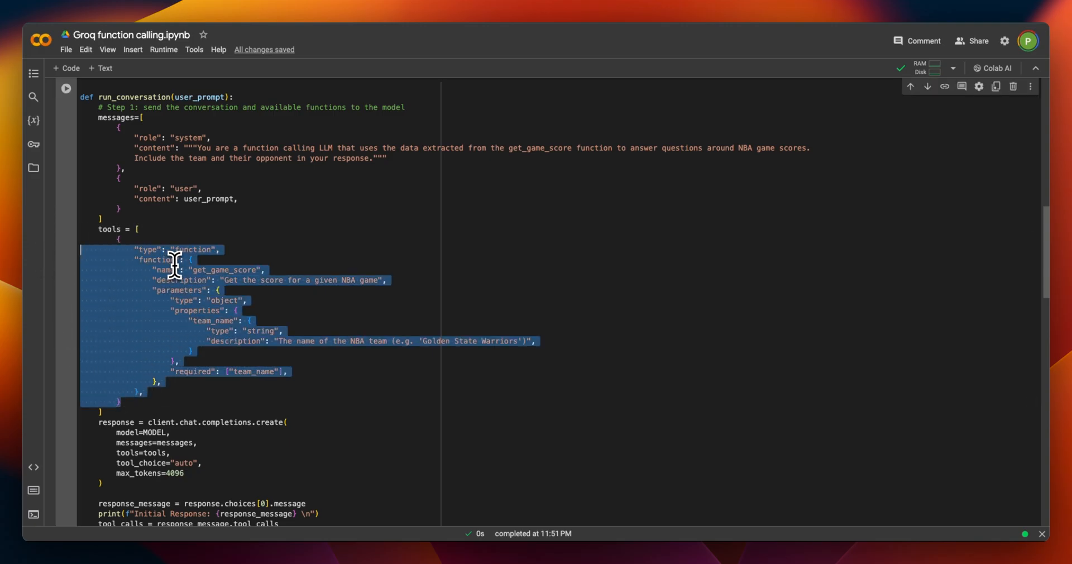
pyautogui.scroll(-3)
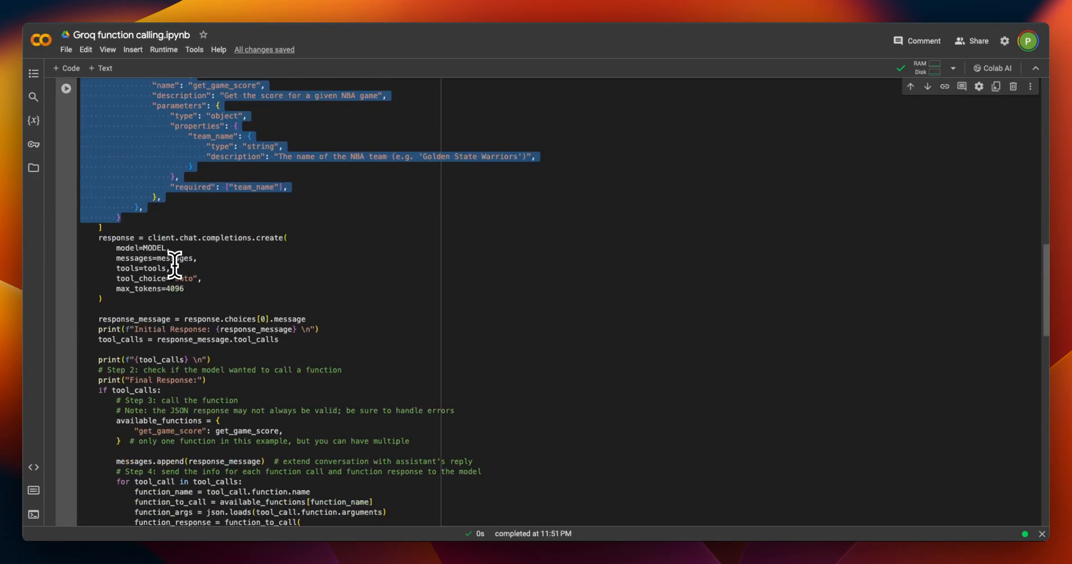
pyautogui.scroll(-3)
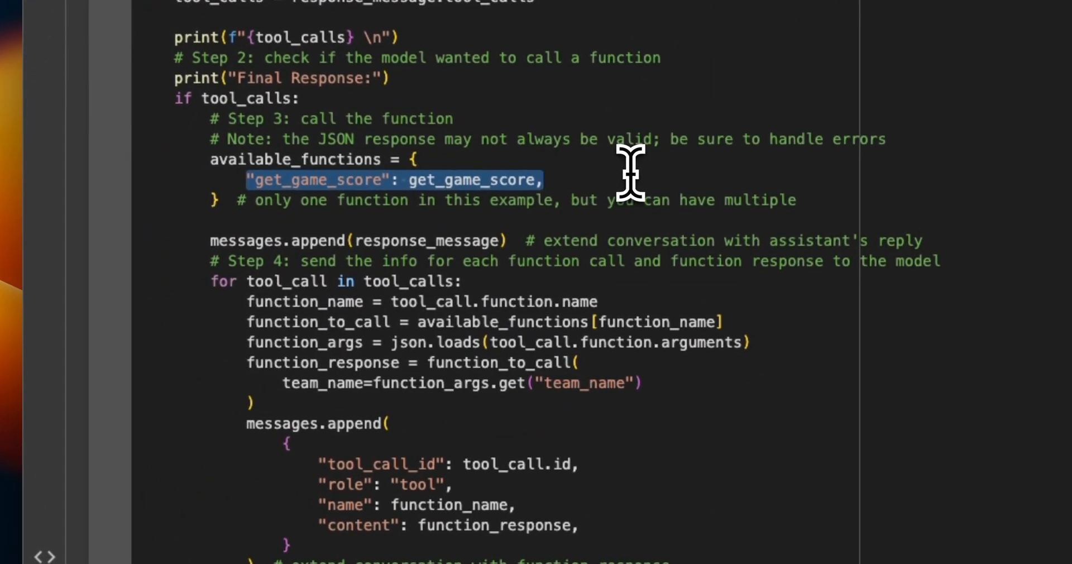
pyautogui.moveTo(246, 287)
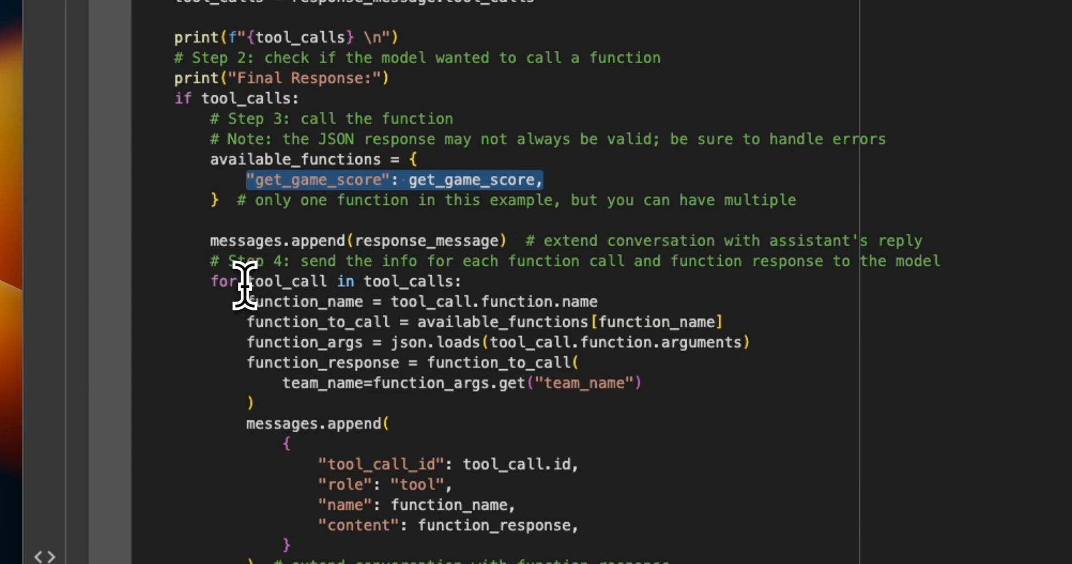
pyautogui.moveTo(248, 281); pyautogui.dragTo(547, 383)
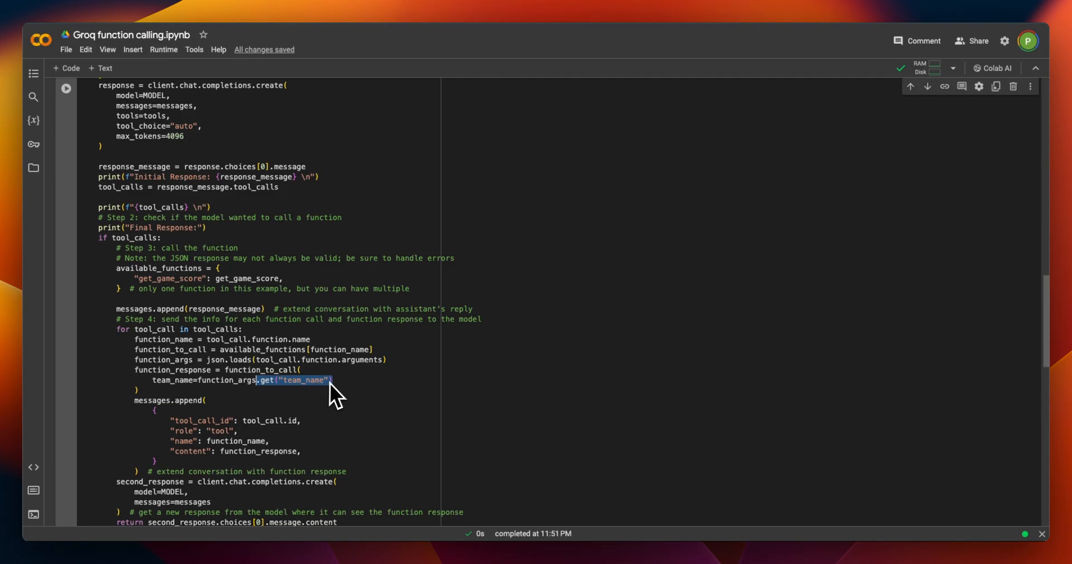
pyautogui.moveTo(409, 377)
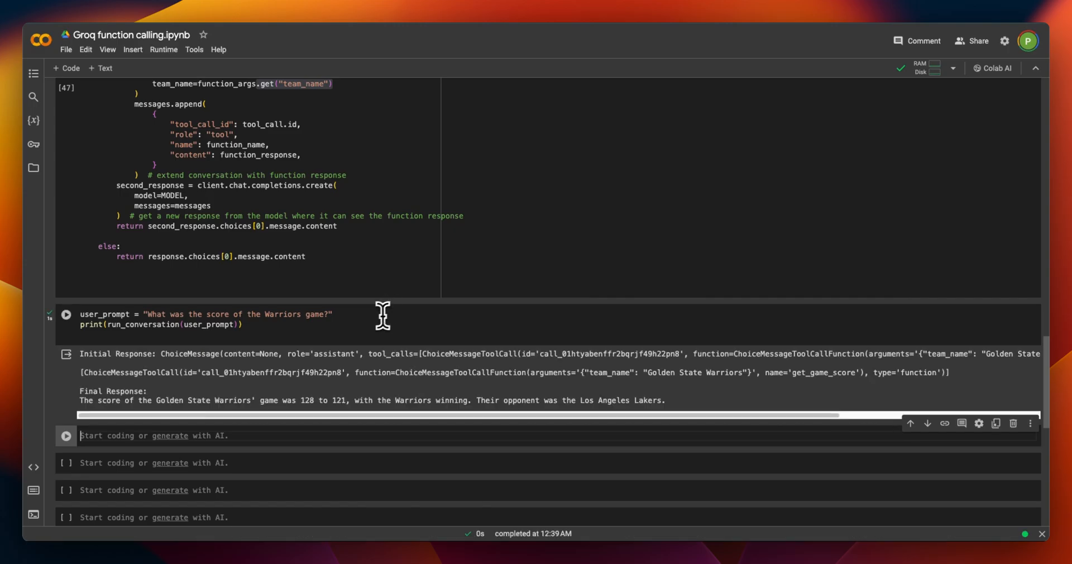
pyautogui.moveTo(380, 324)
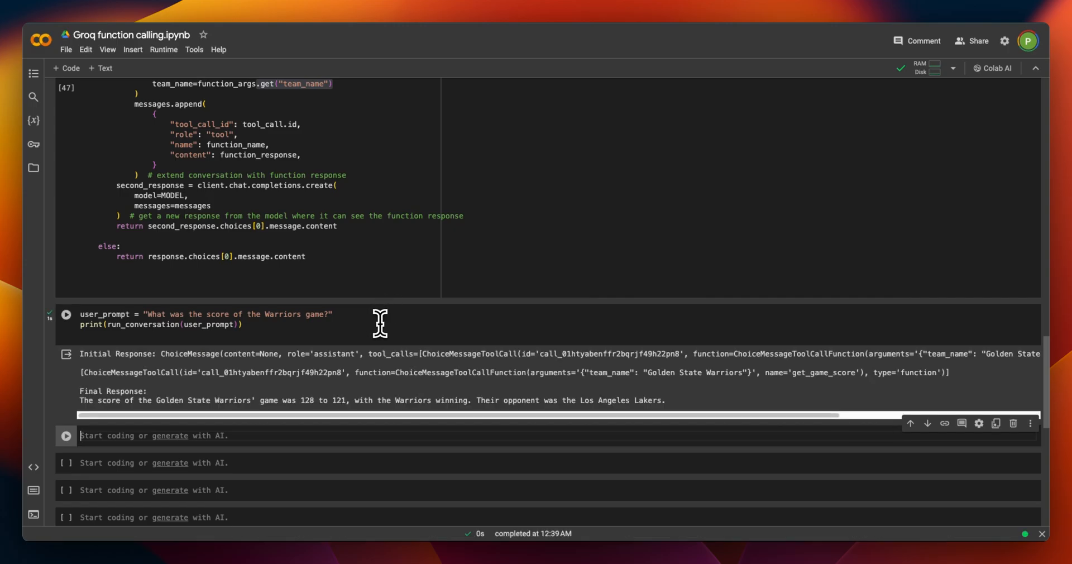
# - Reveal the Warriors prompt output reporting 128 to 121 over the Los Angeles Lakers
pyautogui.scroll(-3)
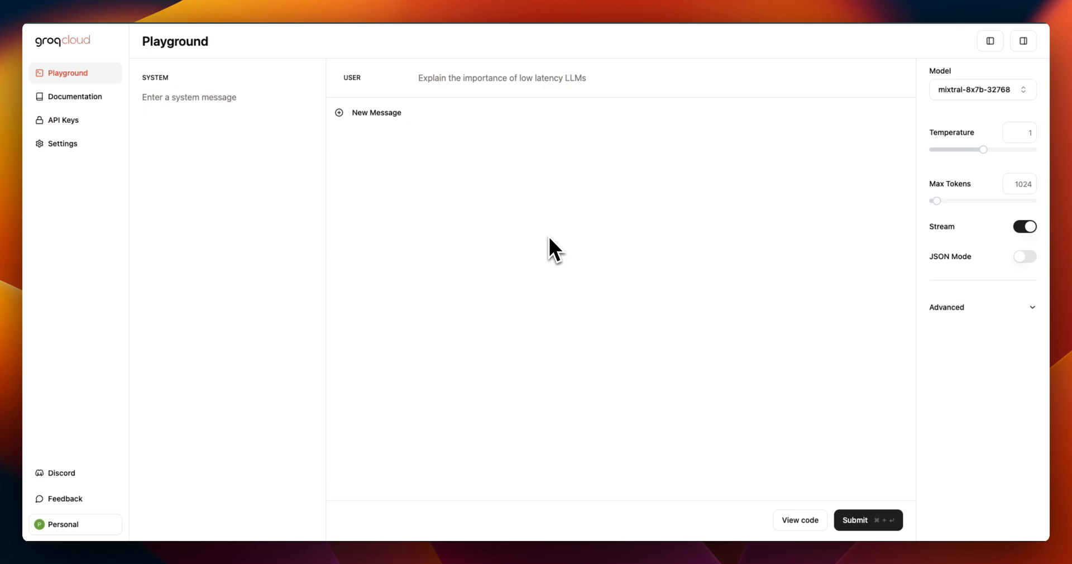
# - Show the GroqCloud Documentation Quickstart page from the sidebar
pyautogui.click(73, 96)
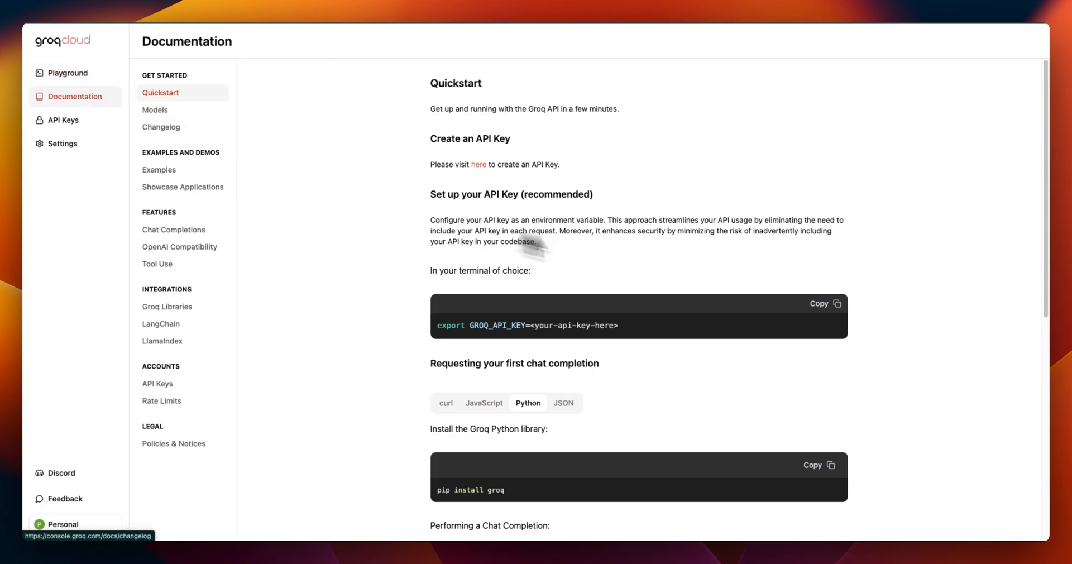
pyautogui.moveTo(647, 263)
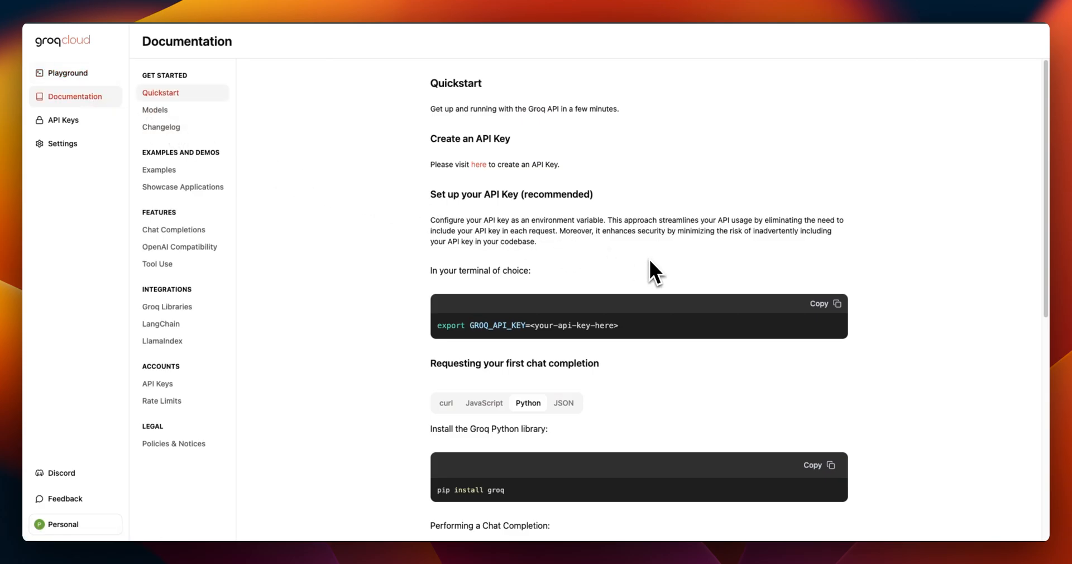